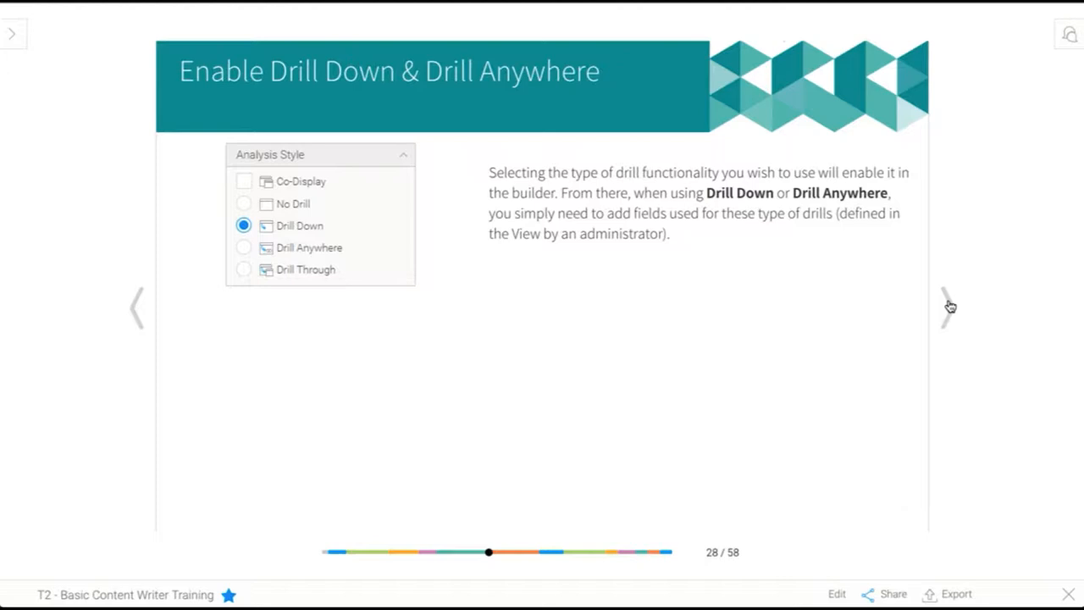
pyautogui.moveTo(1043, 569)
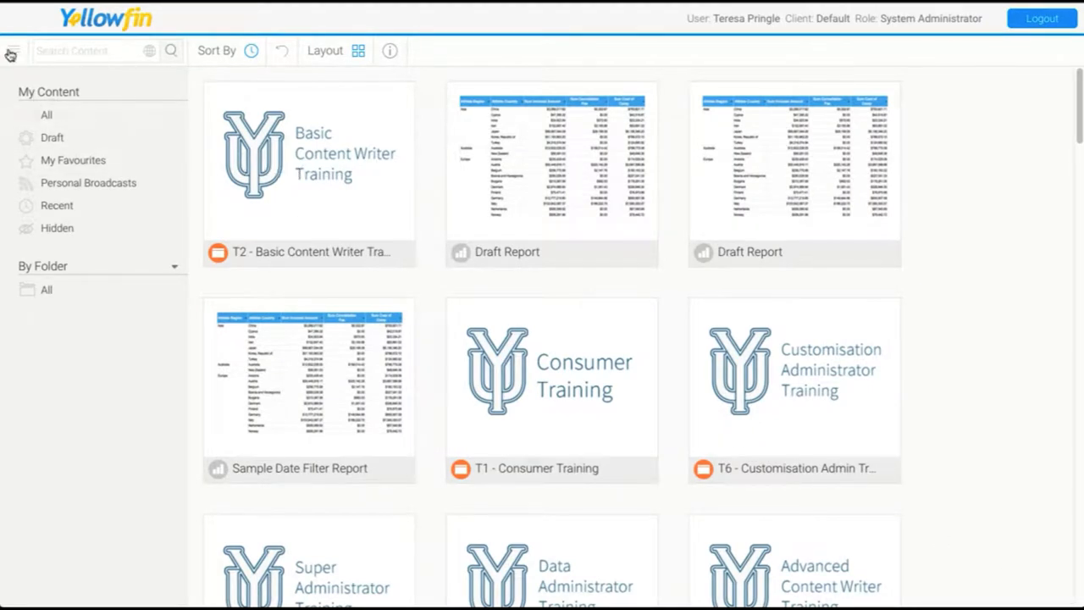
# Expand the Create menu in the left navigation panel
pyautogui.click(10, 51)
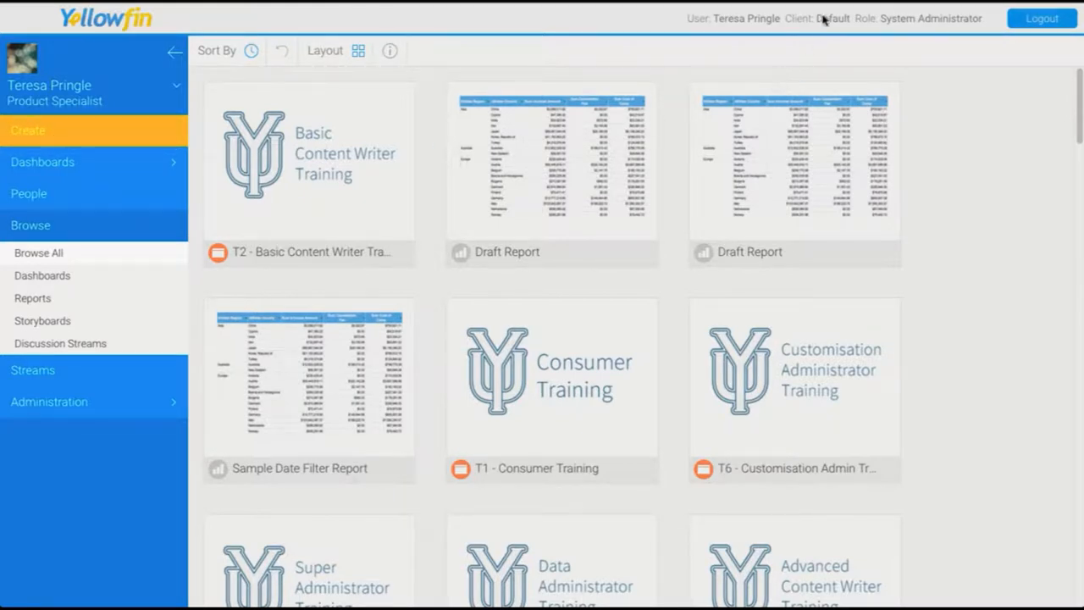
pyautogui.moveTo(829, 71)
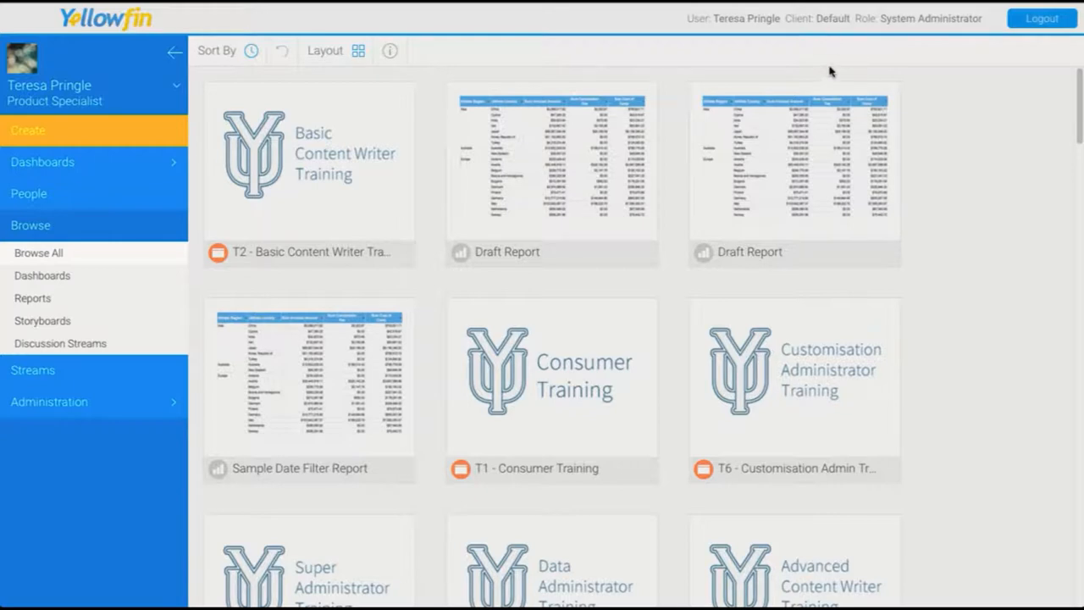
pyautogui.moveTo(830, 44)
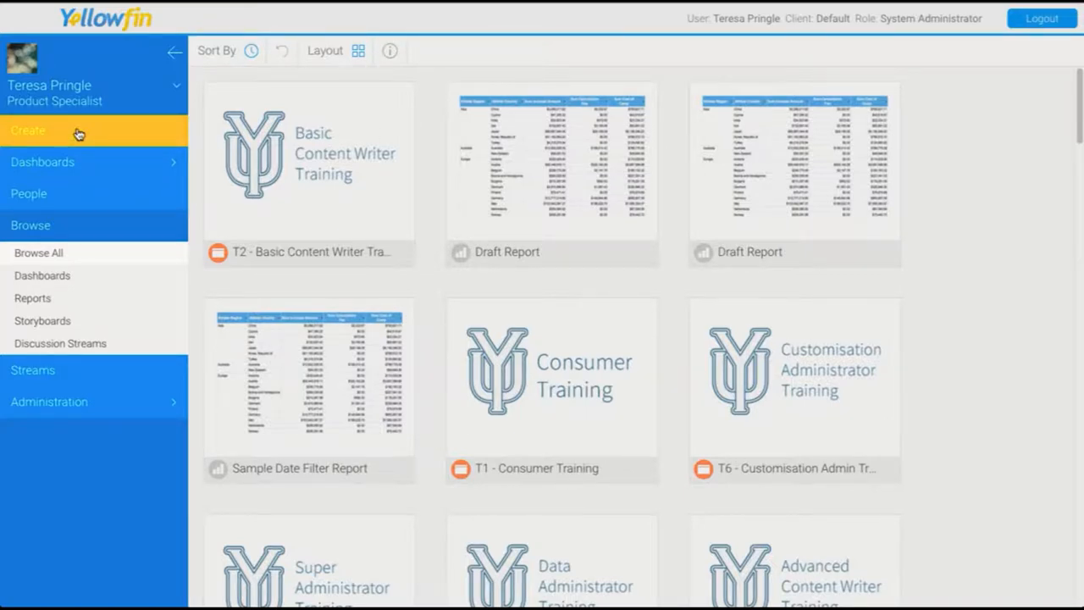
pyautogui.click(27, 128)
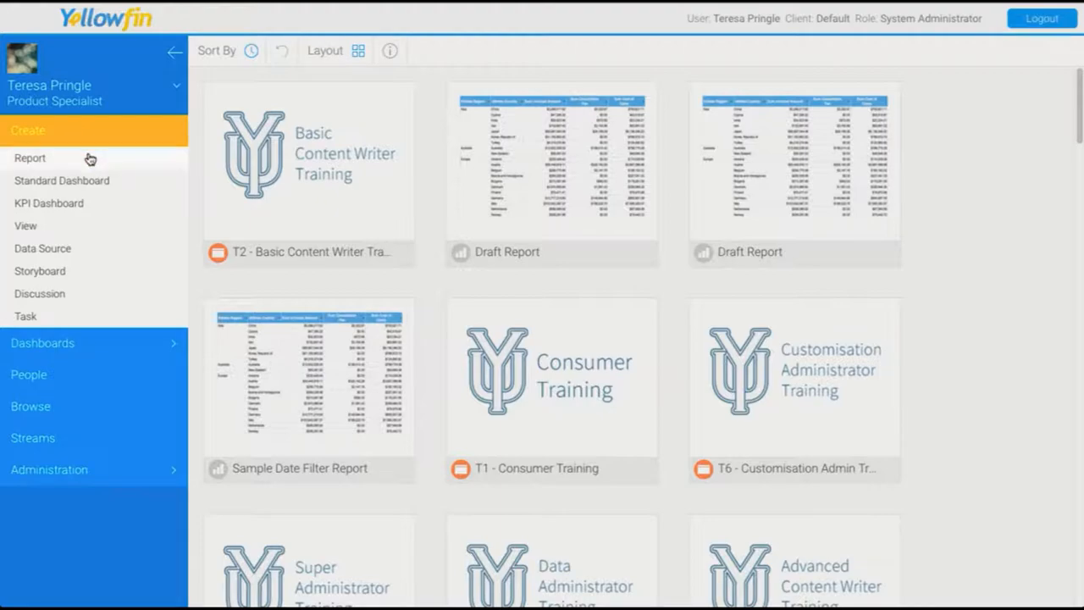
# Start a new Report, showing the Select View list (Ski Team, Google, Wiki GA)
pyautogui.click(30, 157)
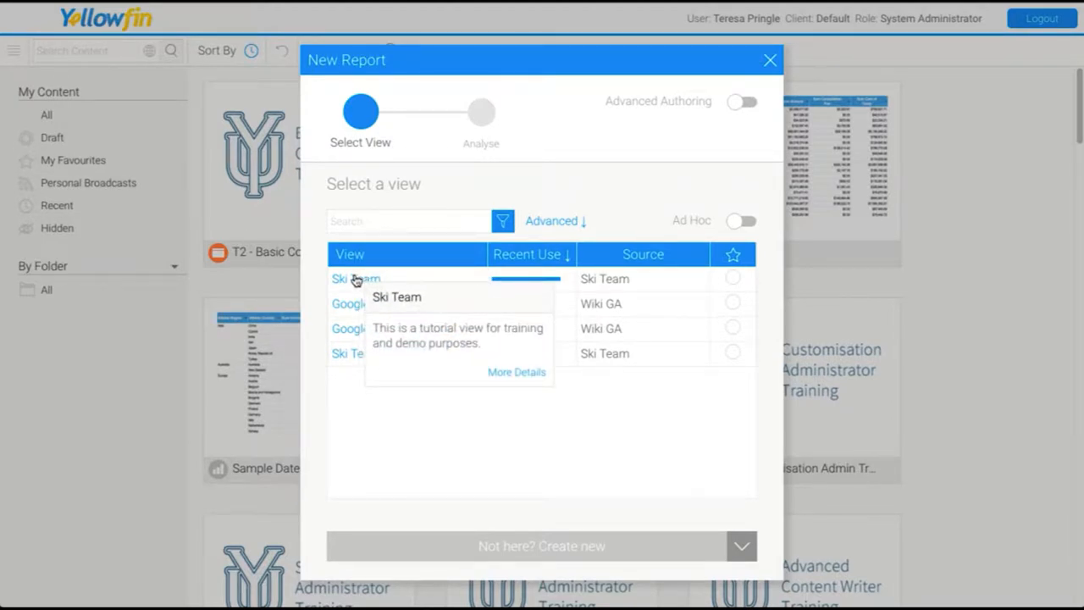
pyautogui.moveTo(503, 379)
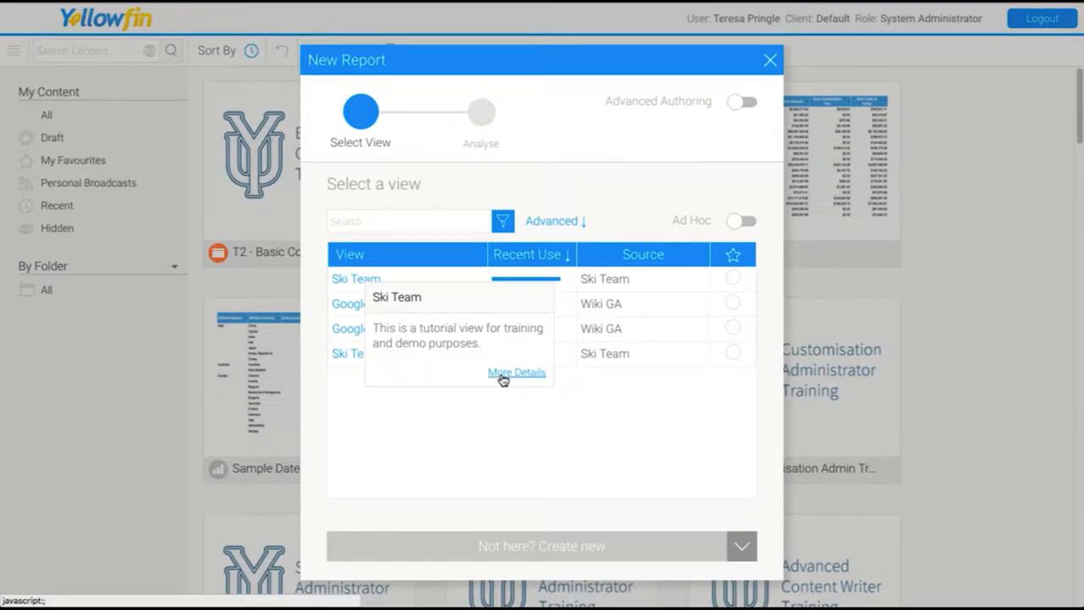
pyautogui.click(516, 373)
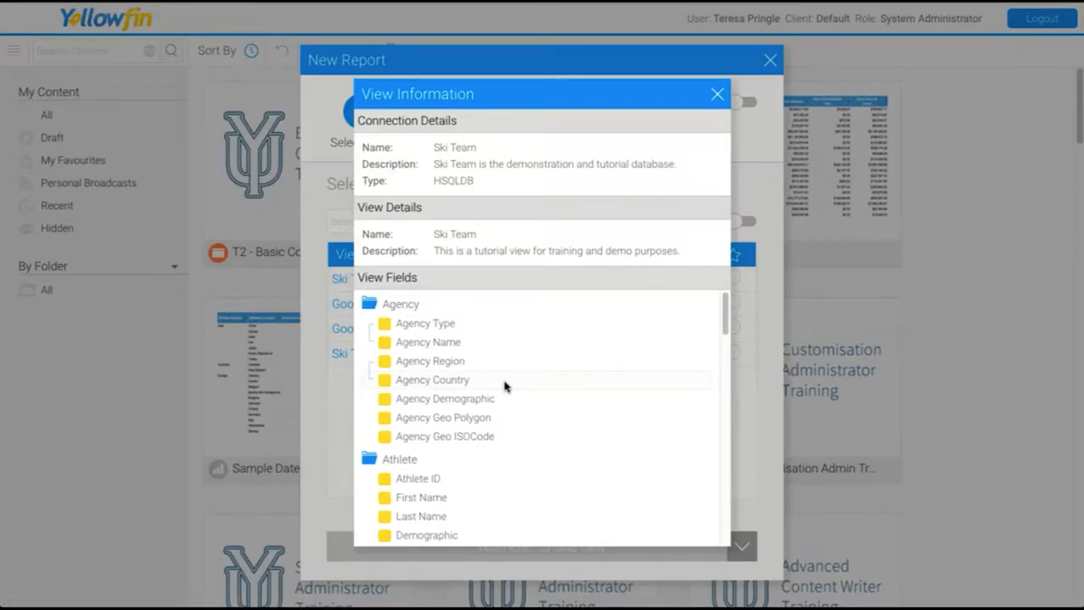
pyautogui.scroll(-3)
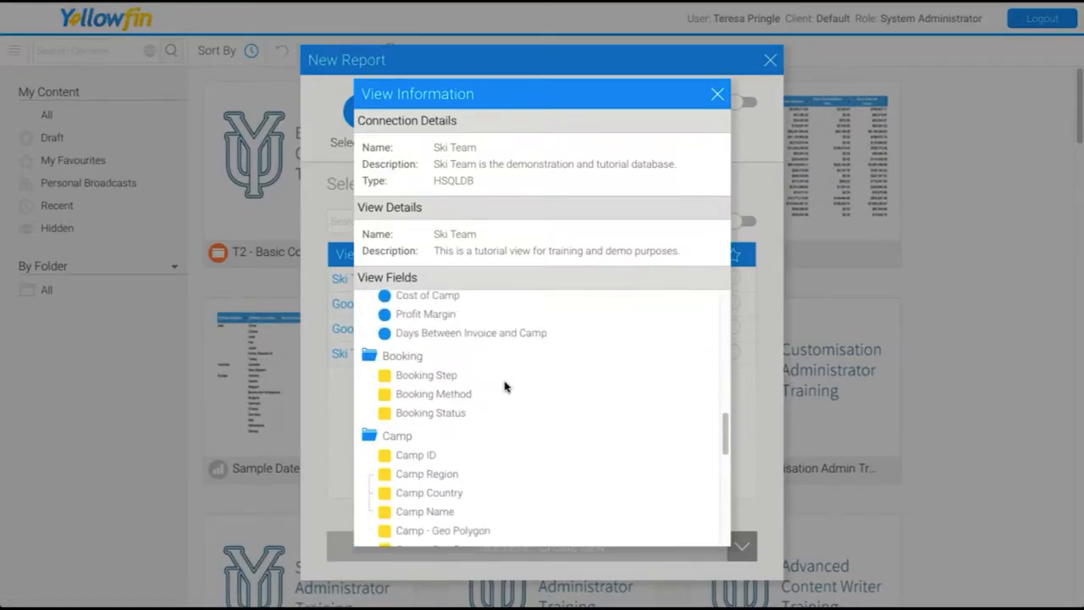
pyautogui.scroll(-3)
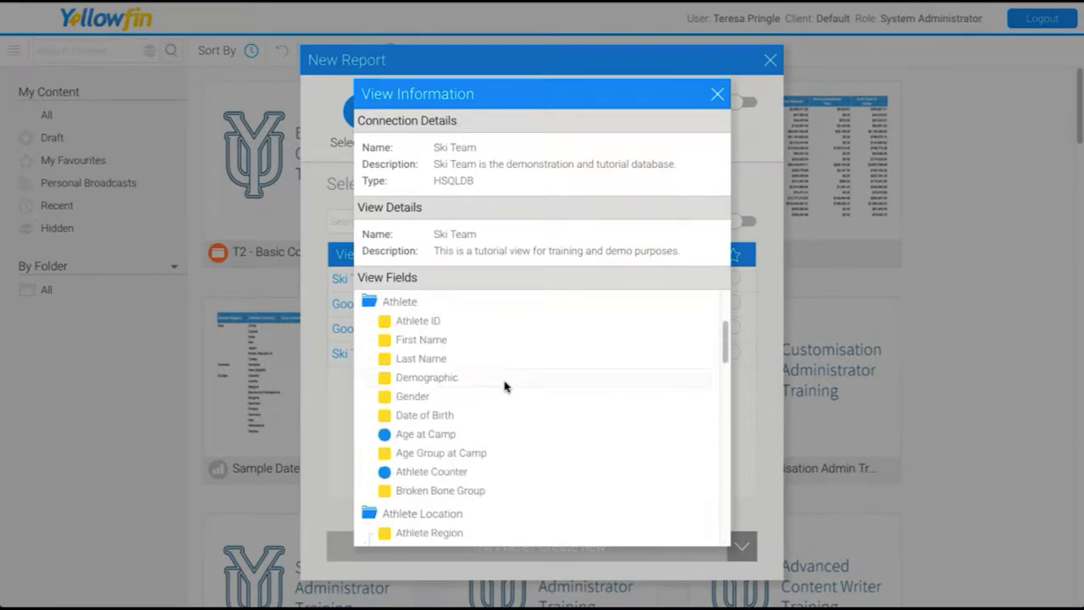
pyautogui.moveTo(427, 376)
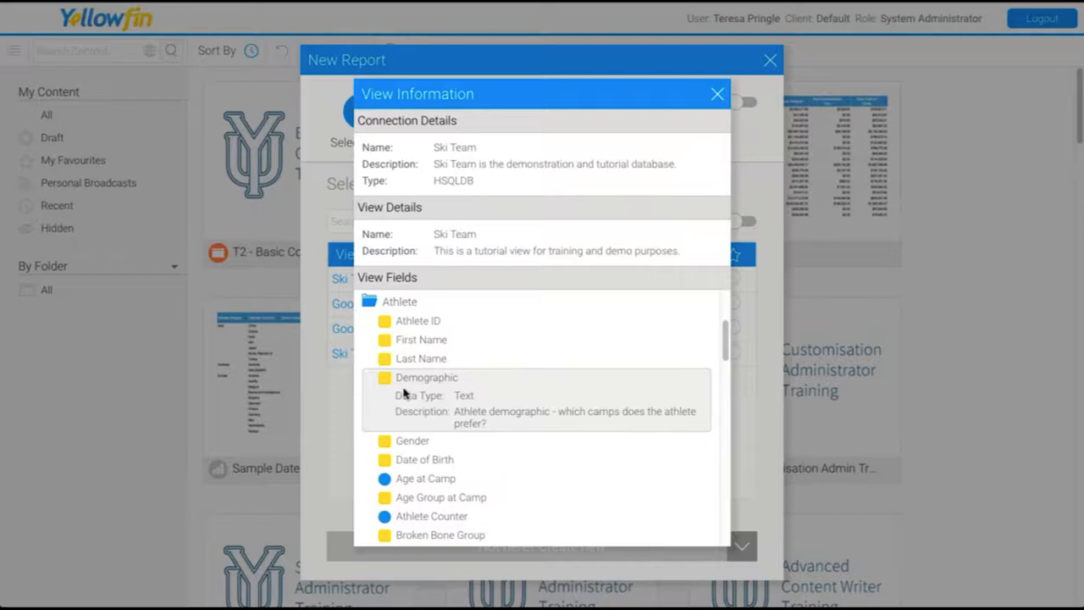
pyautogui.moveTo(590, 422)
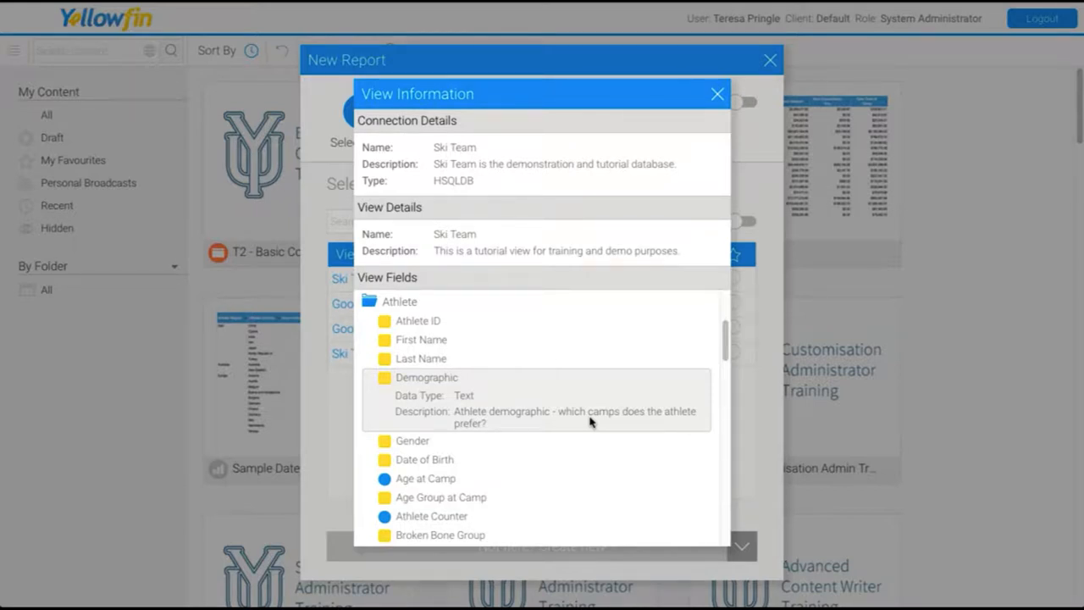
pyautogui.moveTo(692, 125)
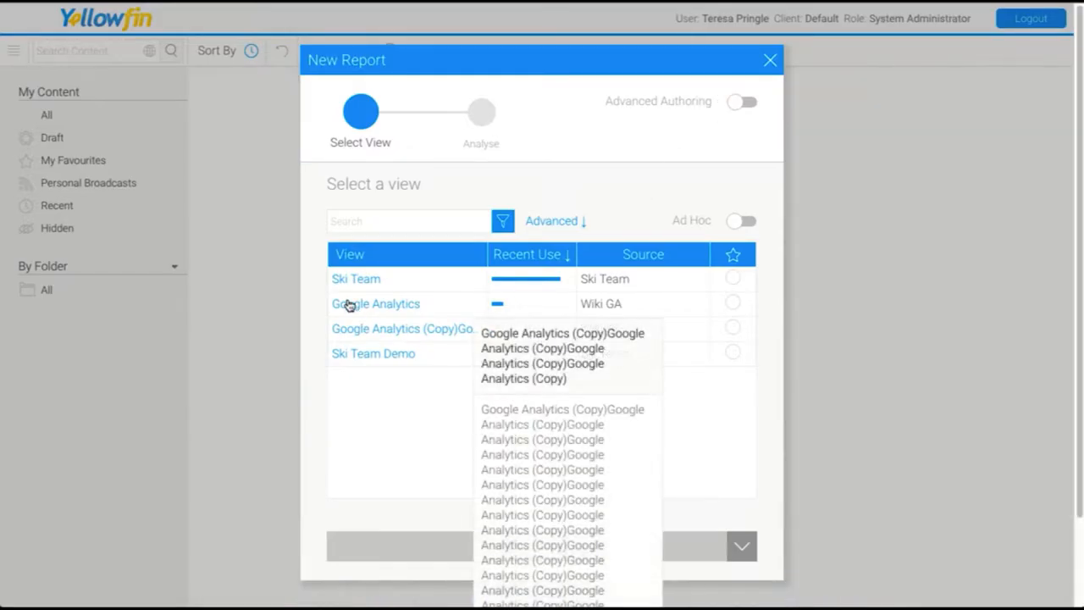
pyautogui.moveTo(355, 277)
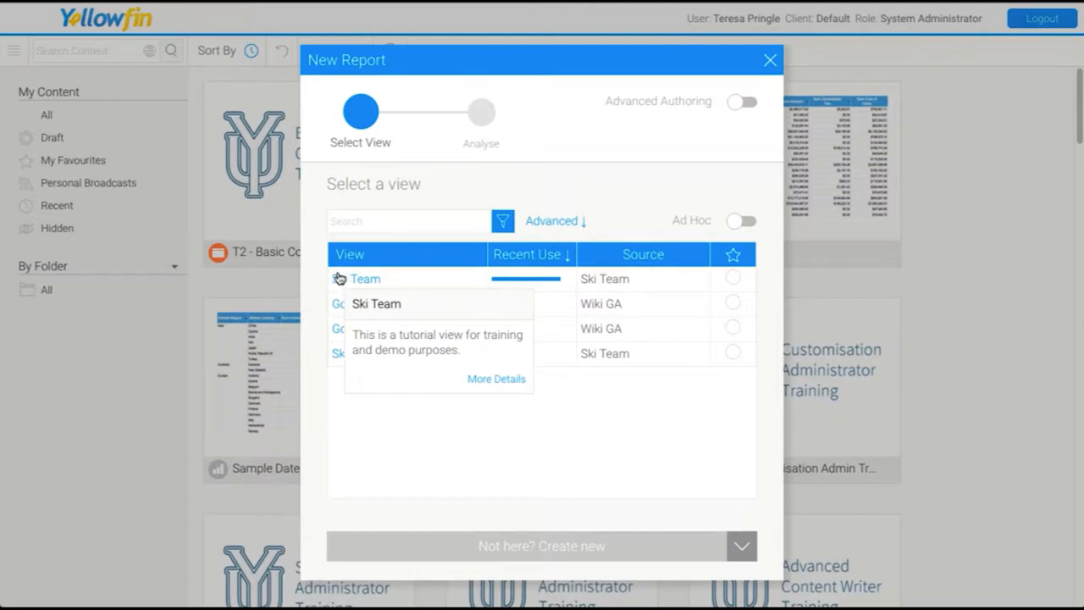
# Choose the Ski Team view for the report and expand its Time field group
pyautogui.click(366, 277)
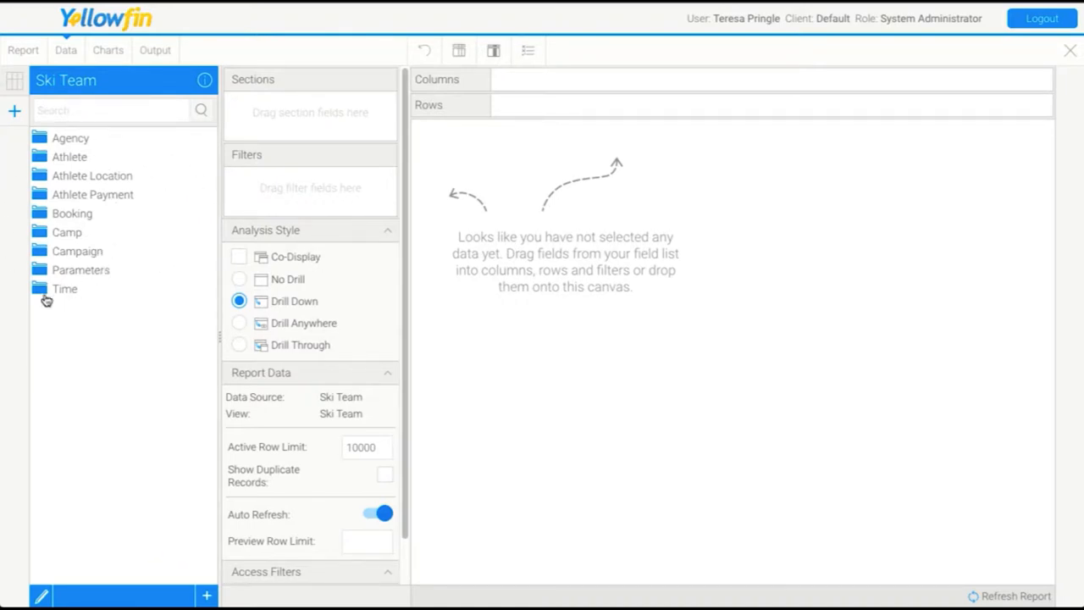
pyautogui.click(64, 288)
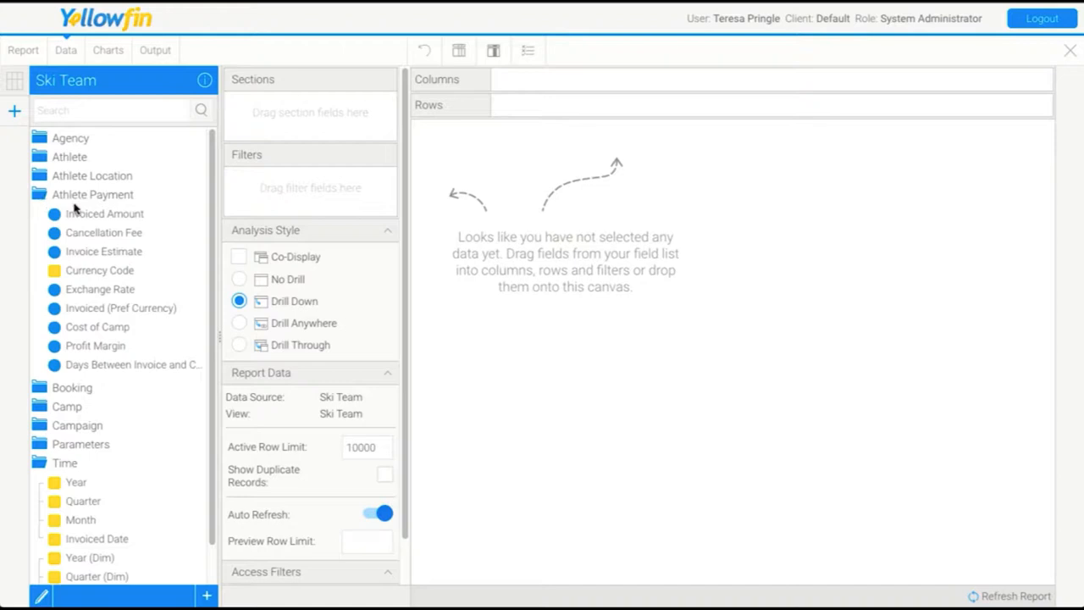
# Add Year and Invoiced Amount as report columns, giving yearly totals 2009–2016
pyautogui.moveTo(75, 480); pyautogui.dragTo(570, 359)
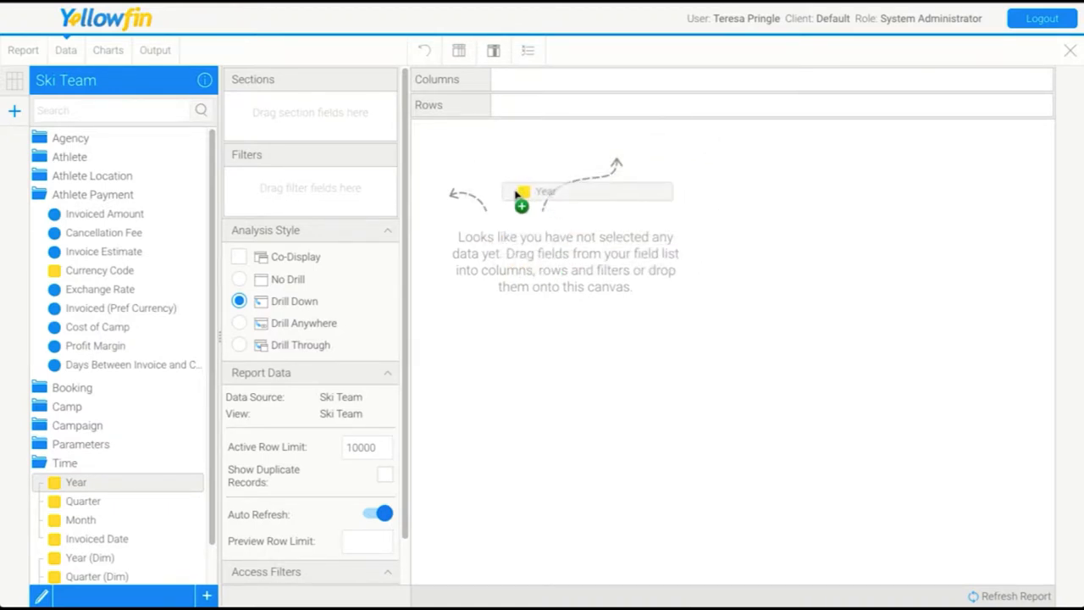
pyautogui.moveTo(522, 191); pyautogui.dragTo(556, 159)
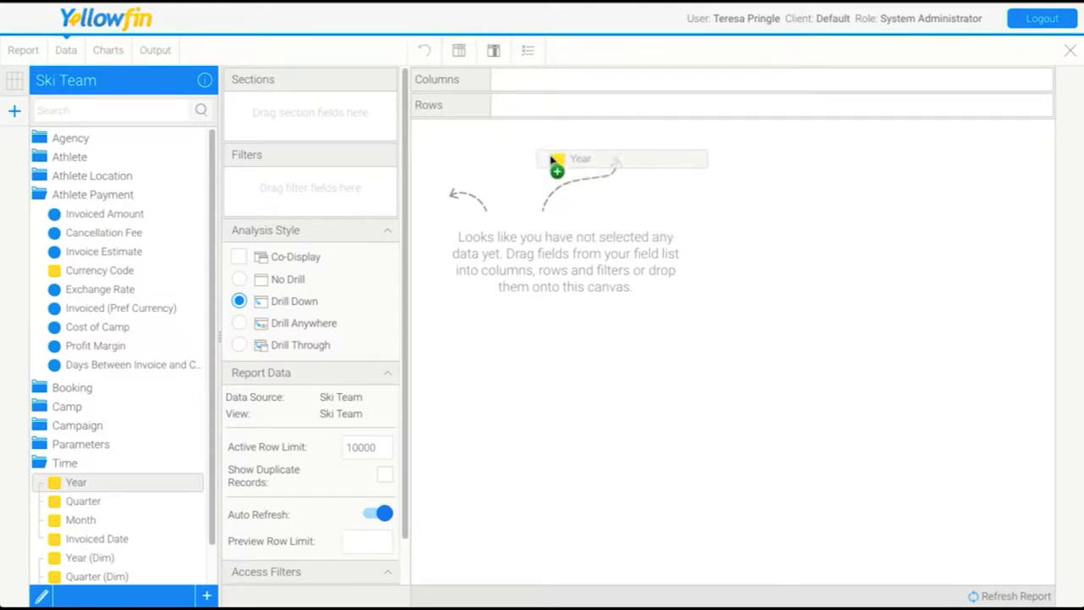
pyautogui.moveTo(579, 159); pyautogui.dragTo(606, 101)
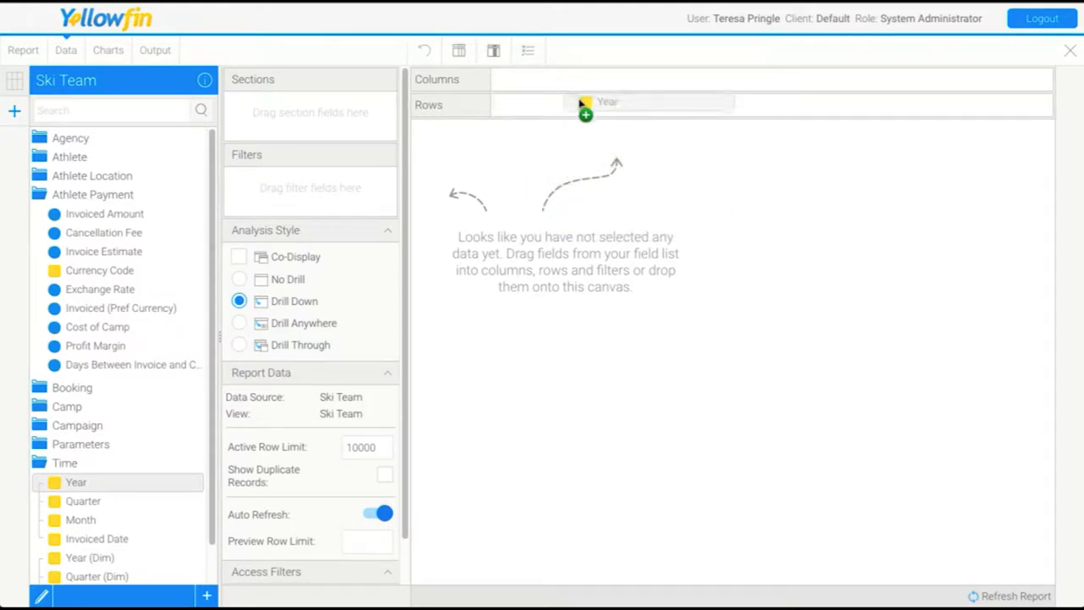
pyautogui.moveTo(608, 101); pyautogui.dragTo(561, 165)
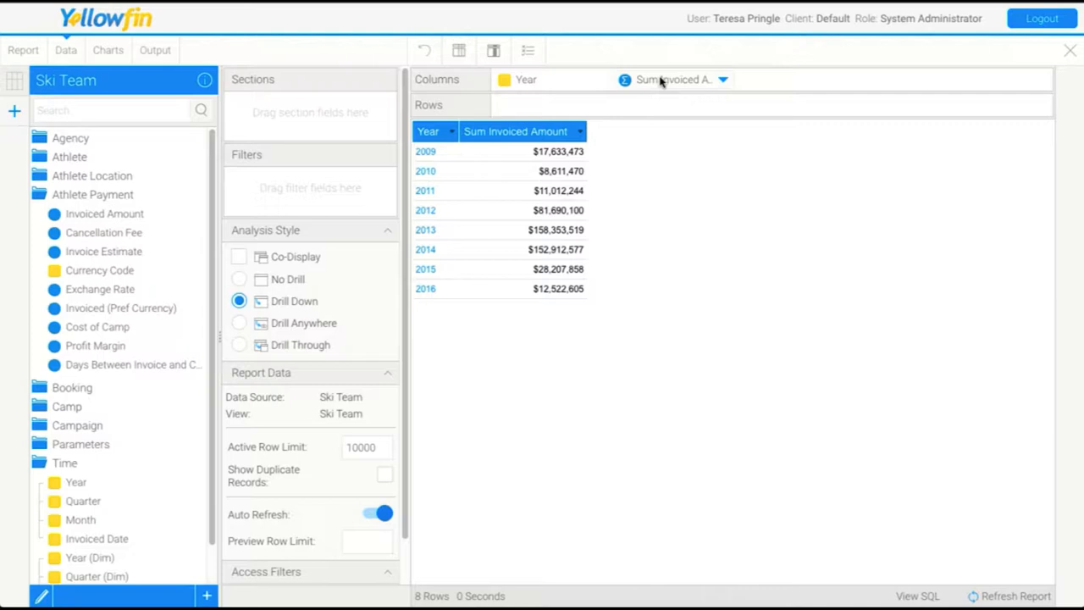
pyautogui.moveTo(674, 79)
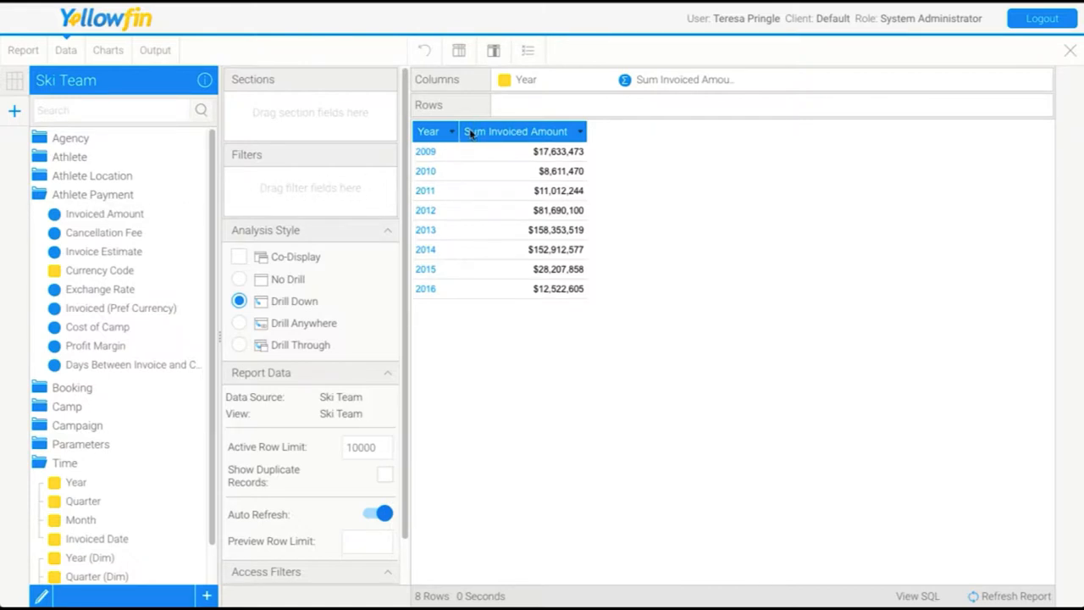
pyautogui.moveTo(481, 153)
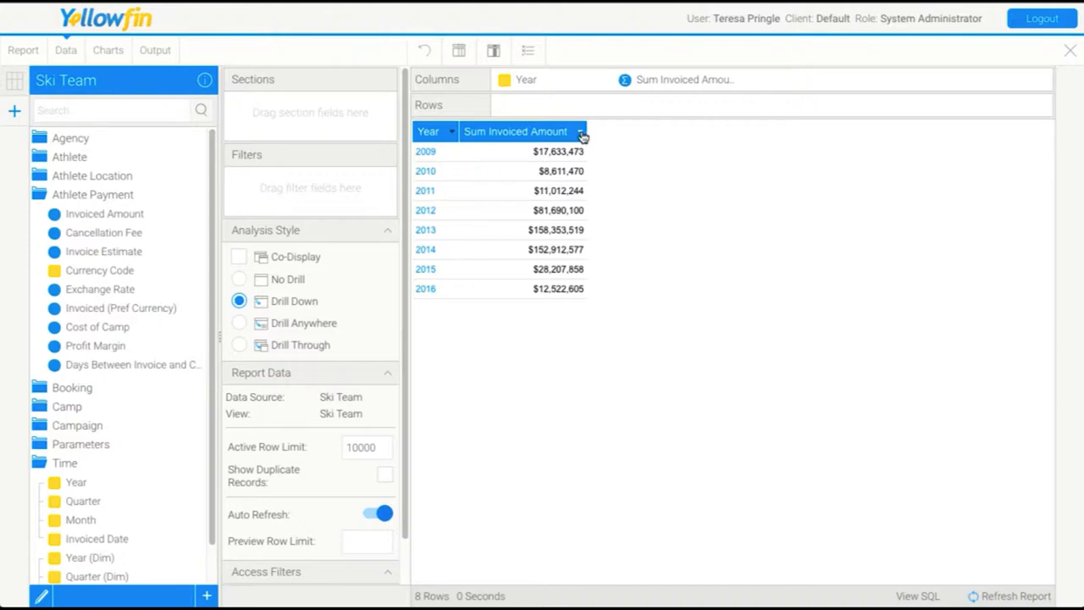
# Set the Invoiced Amount column's aggregation back to Sum, giving eight yearly totals
pyautogui.click(579, 132)
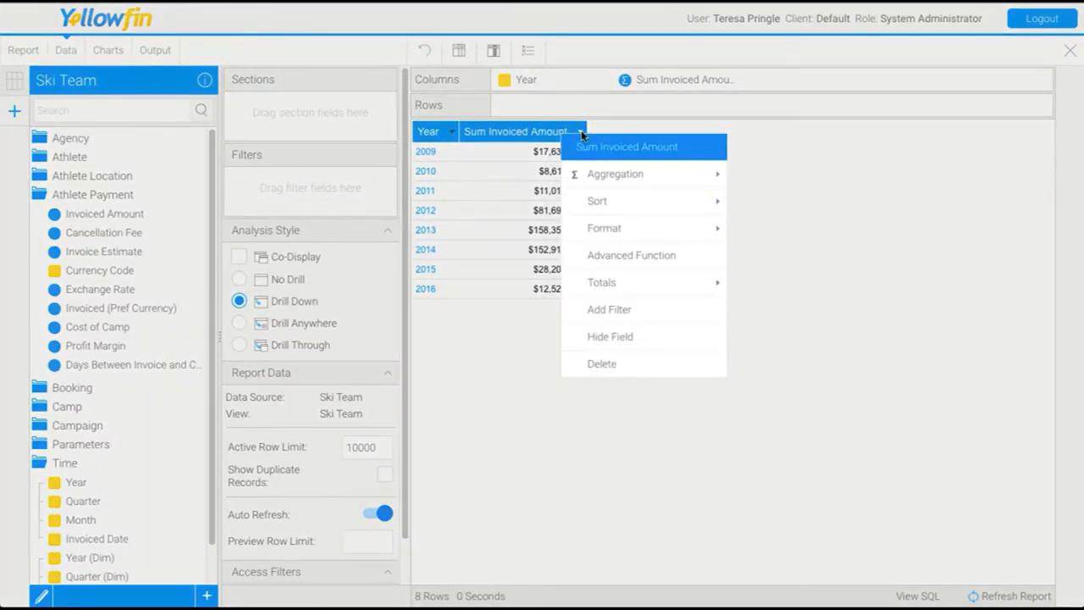
pyautogui.click(596, 135)
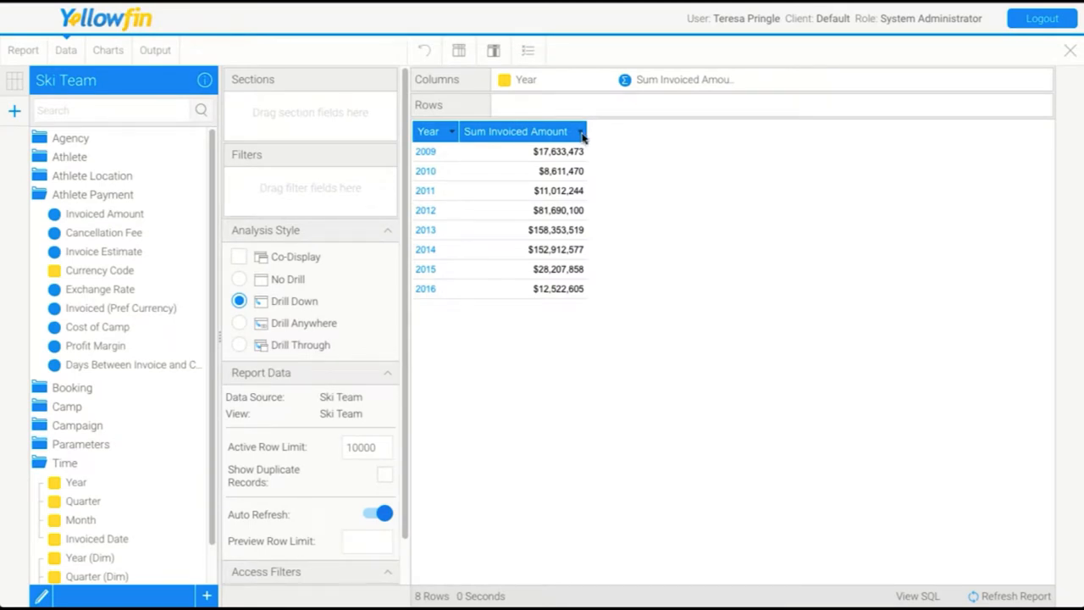
pyautogui.click(579, 132)
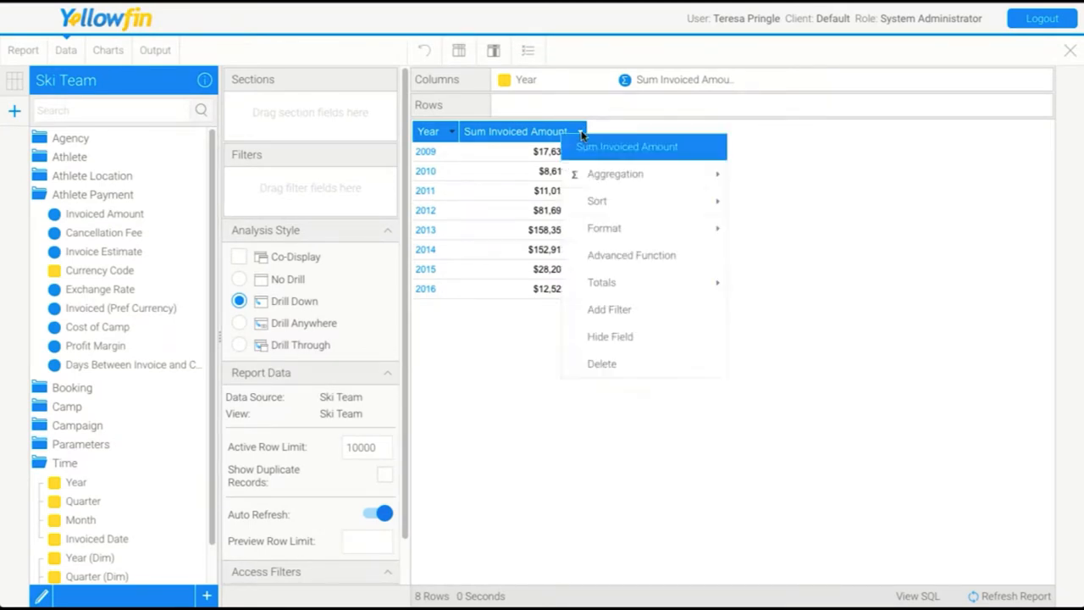
pyautogui.click(614, 173)
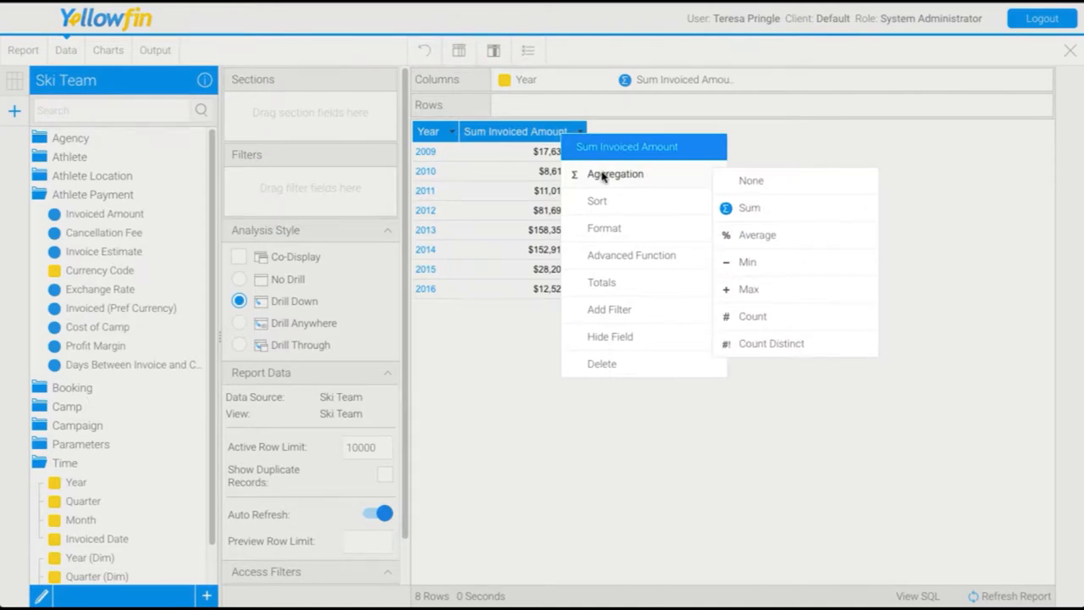
pyautogui.moveTo(742, 183)
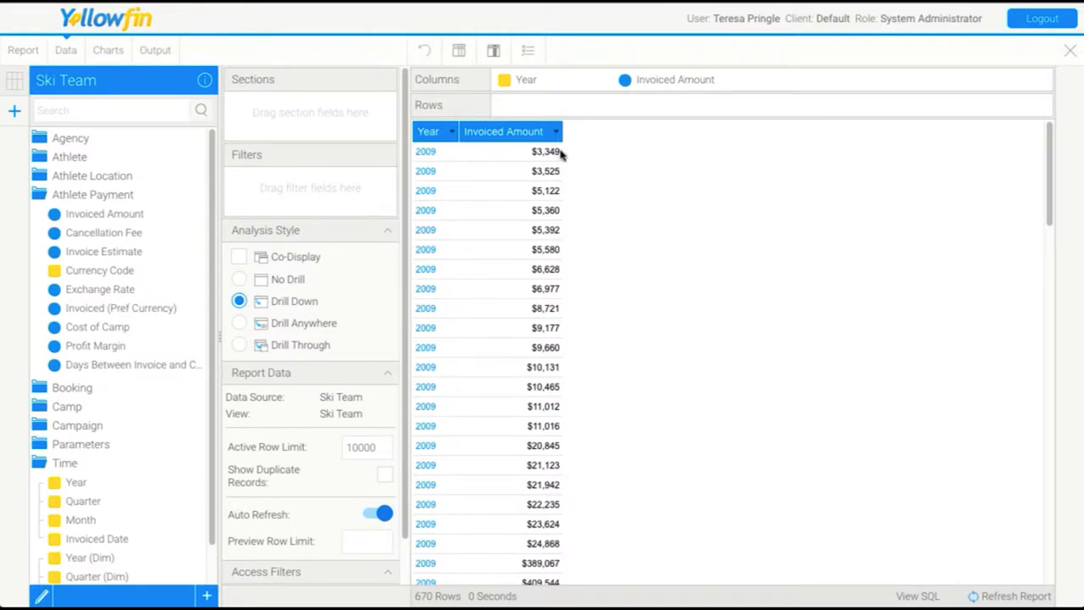
pyautogui.moveTo(575, 371)
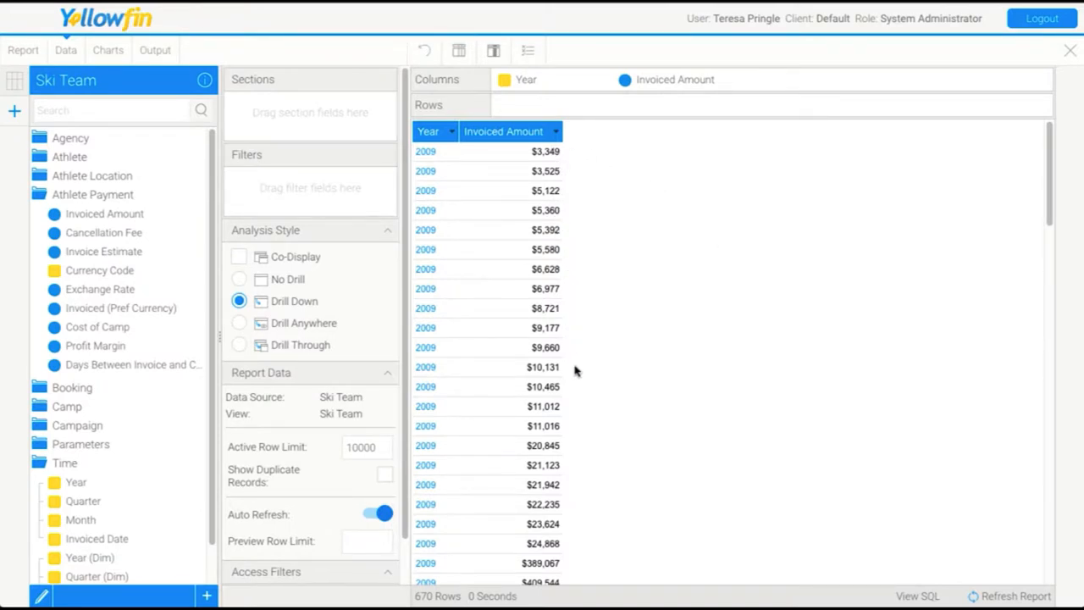
pyautogui.scroll(-3)
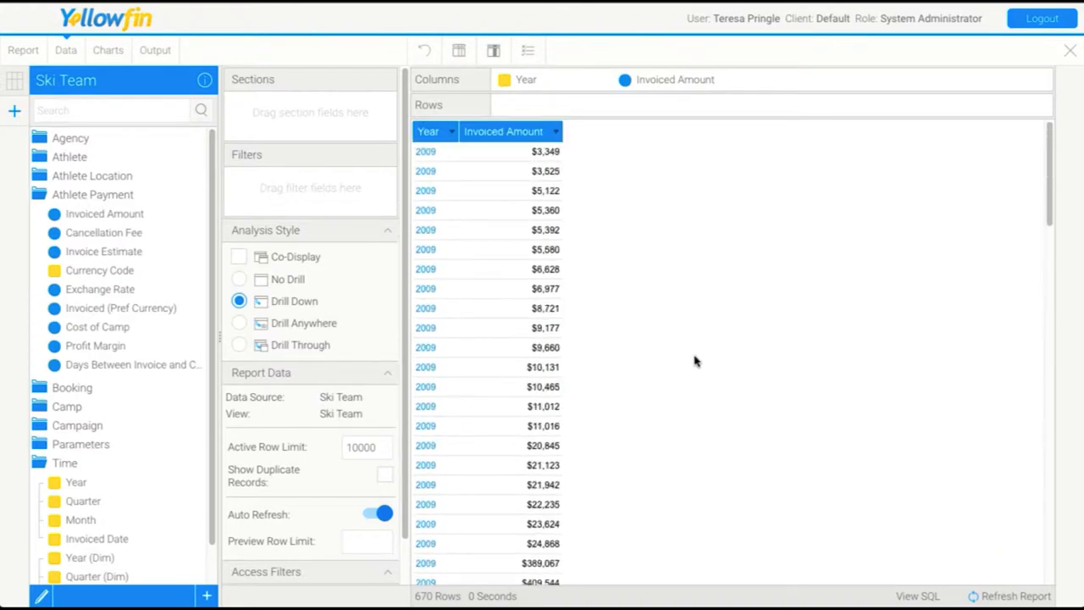
pyautogui.moveTo(573, 237)
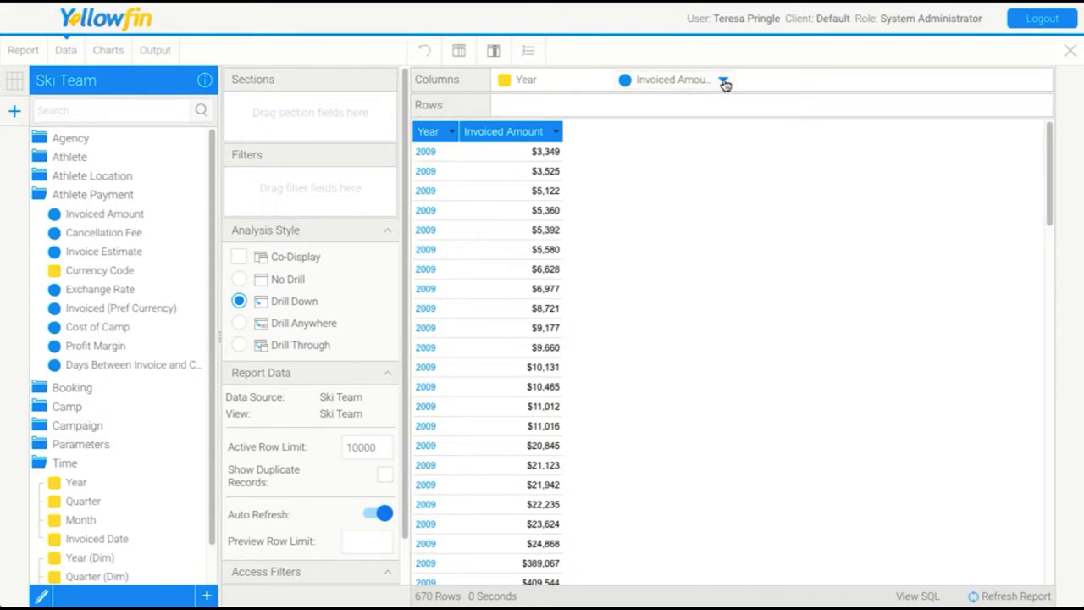
pyautogui.click(724, 83)
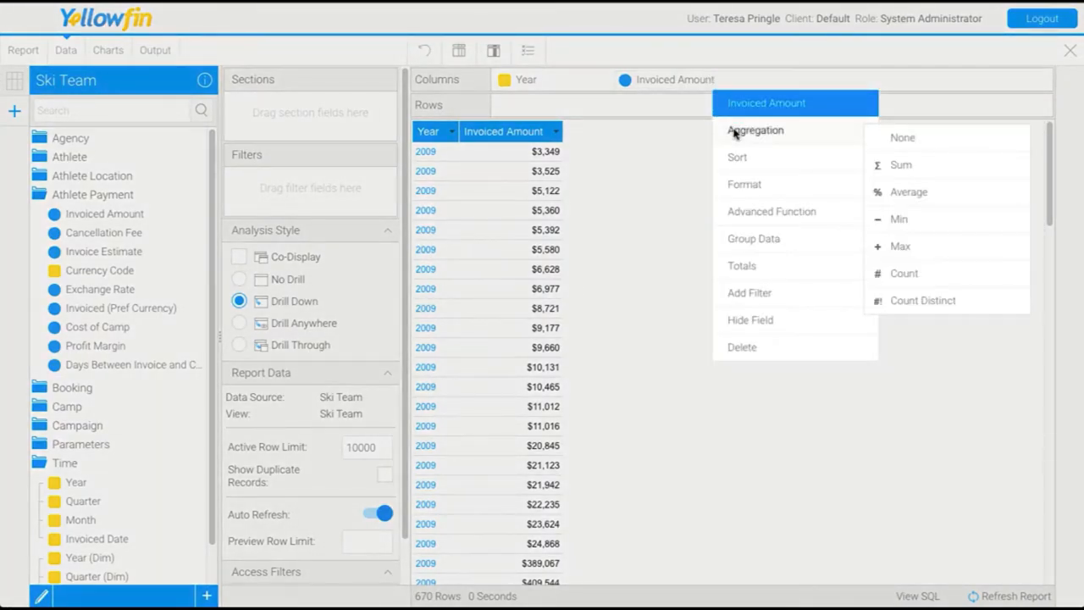
pyautogui.click(901, 164)
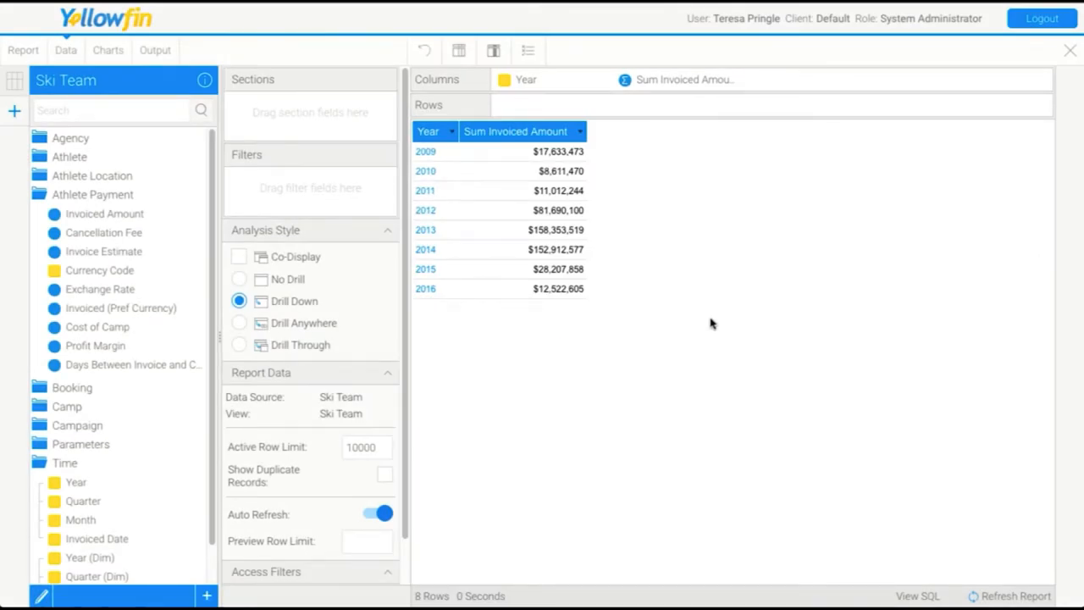
pyautogui.moveTo(711, 324)
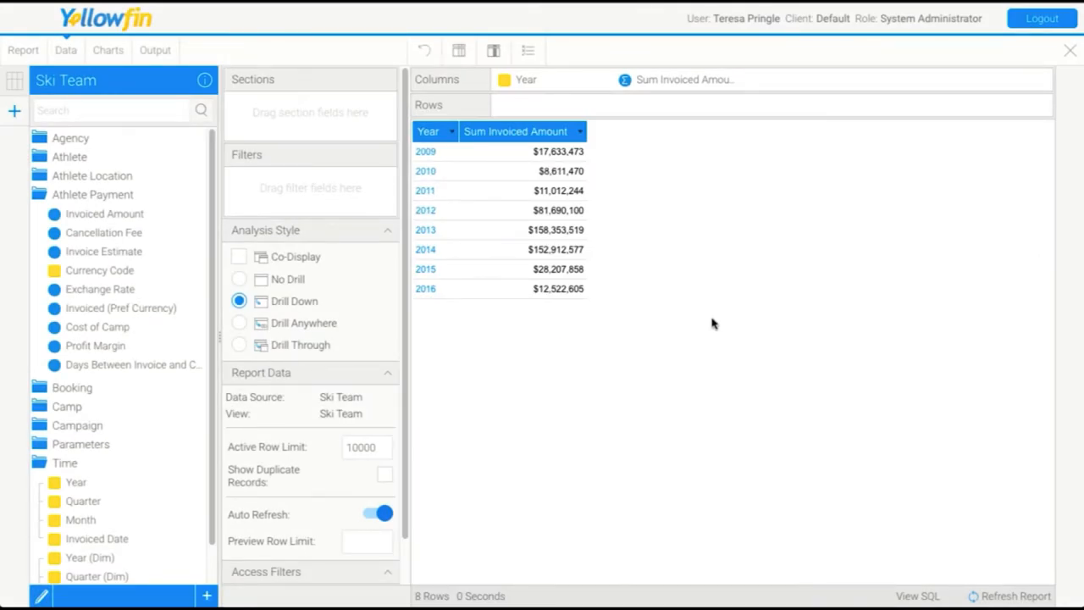
pyautogui.moveTo(427, 305)
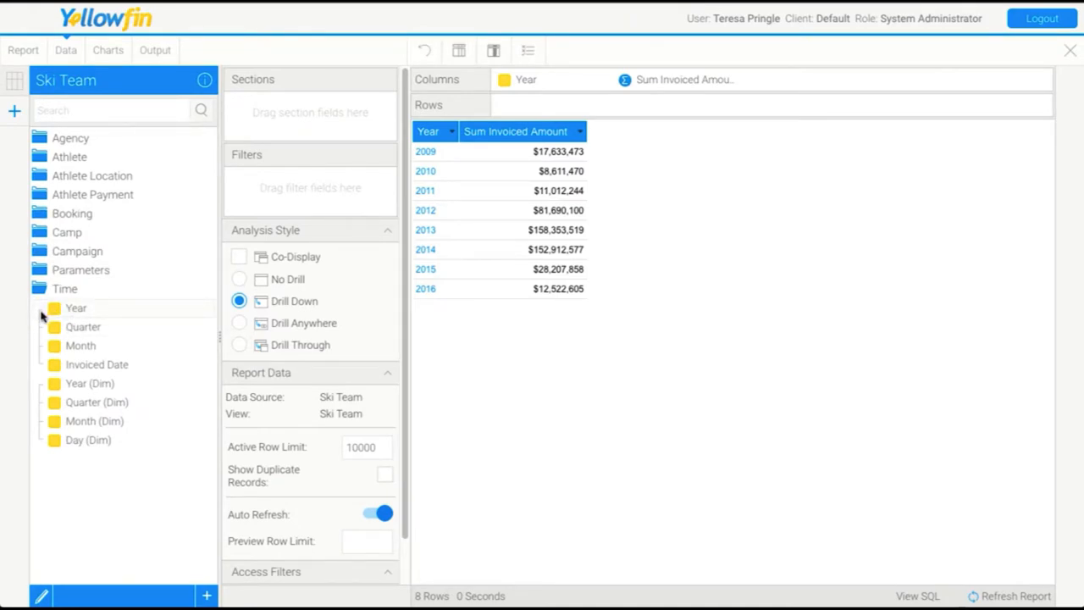
pyautogui.moveTo(44, 351)
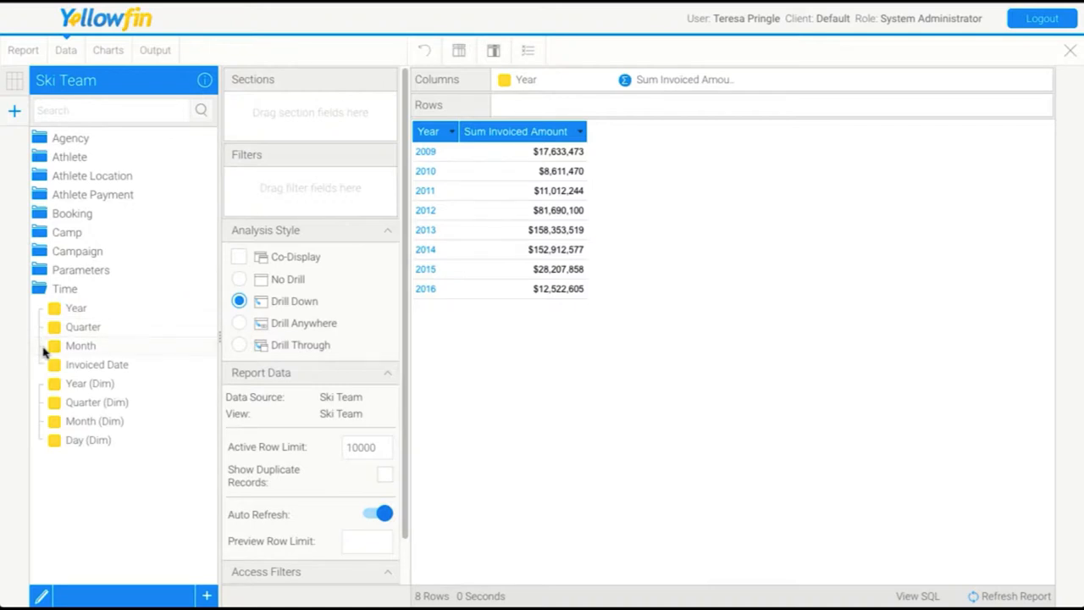
pyautogui.moveTo(47, 314)
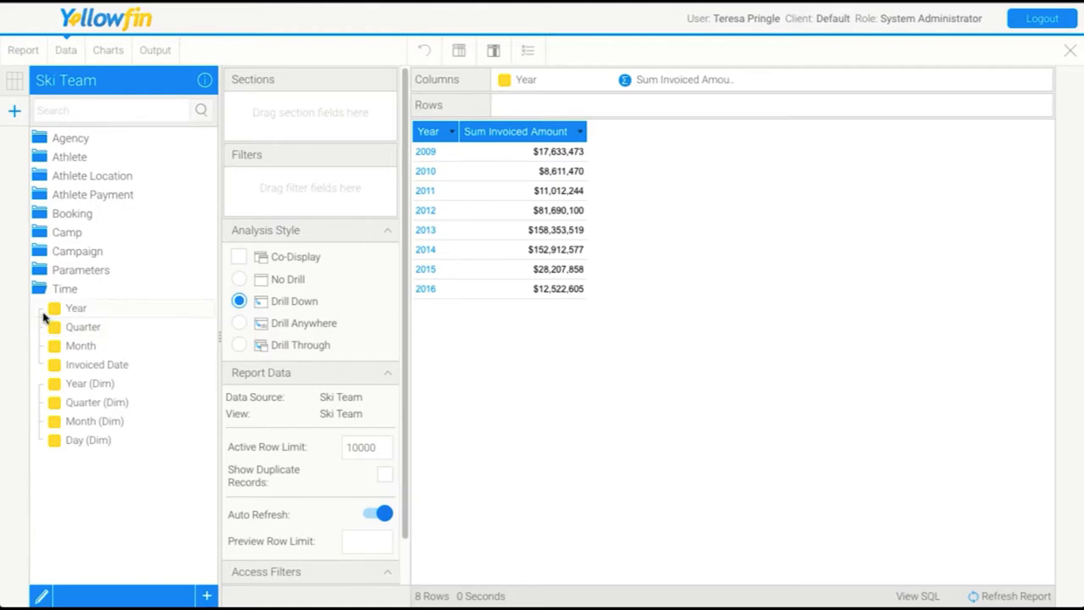
pyautogui.moveTo(58, 312)
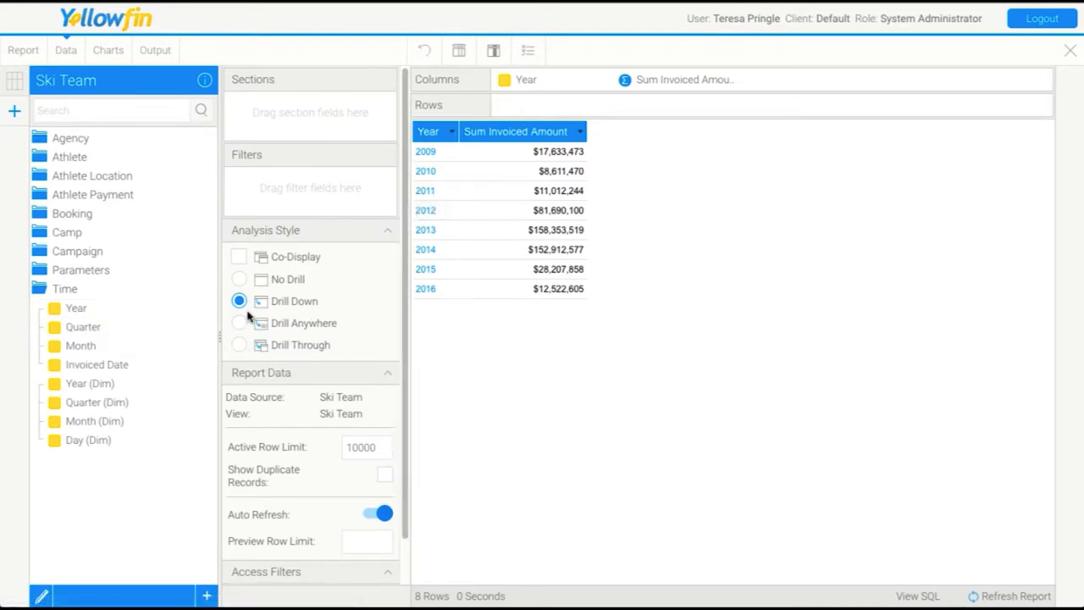
pyautogui.moveTo(291, 319)
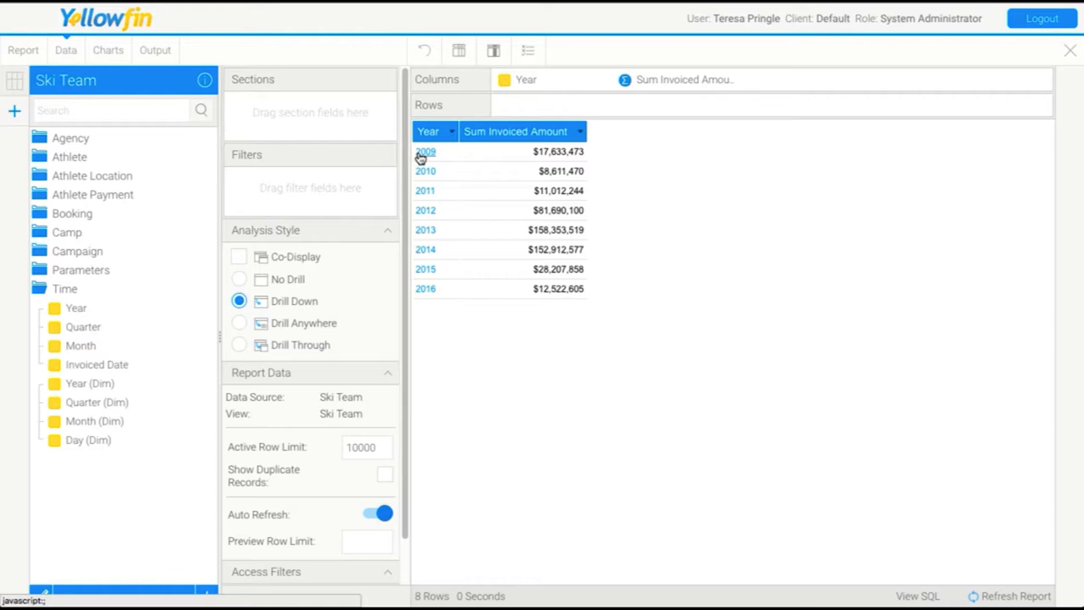
# Drill from 2009 into Quarter 2, then return to the top-level yearly totals
pyautogui.click(424, 152)
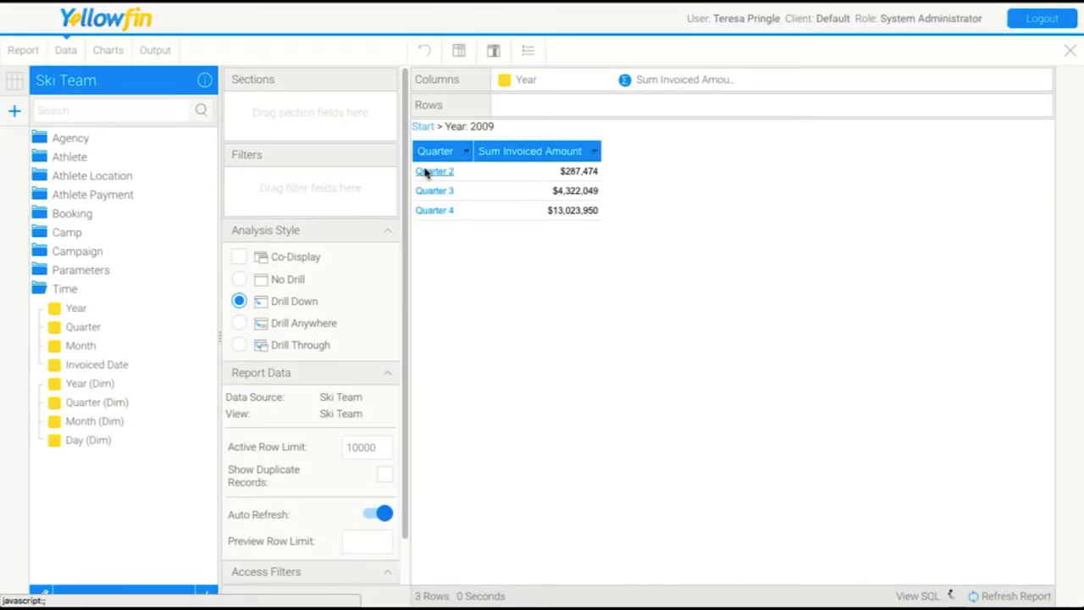
pyautogui.click(433, 170)
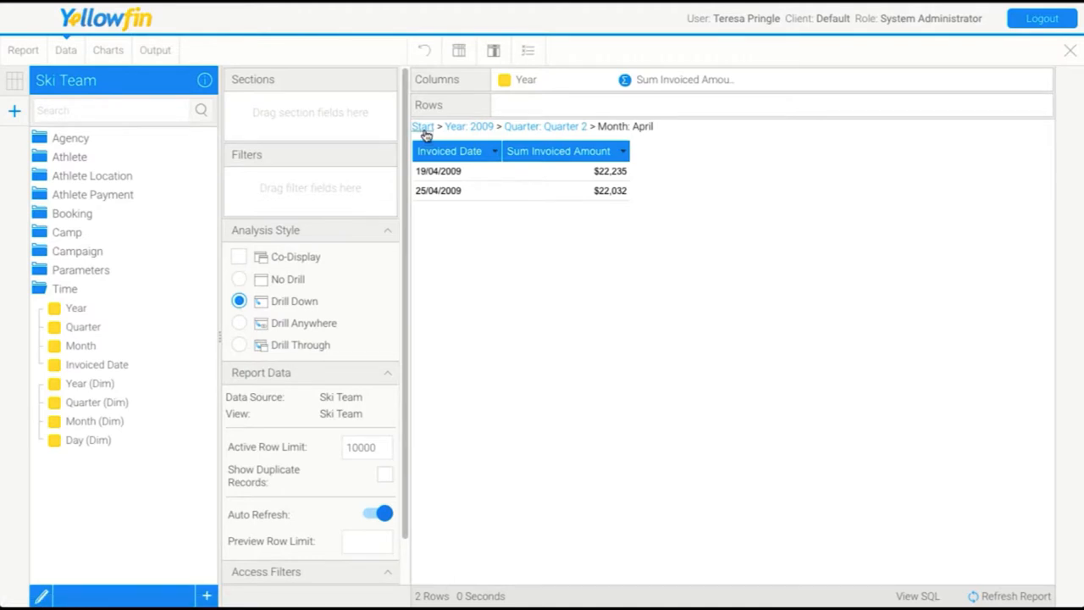
pyautogui.click(423, 126)
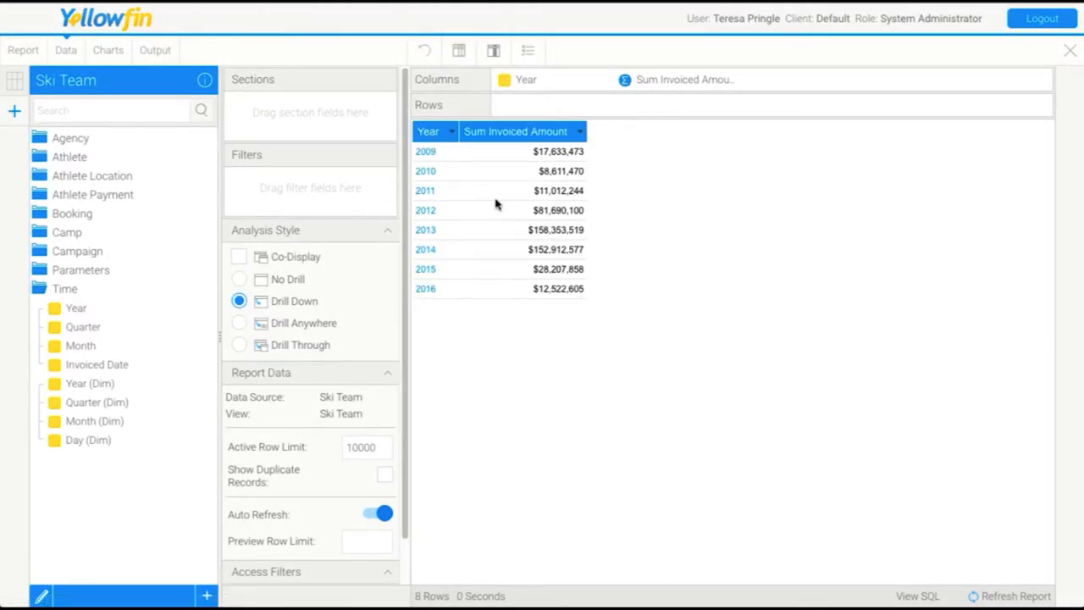
pyautogui.moveTo(477, 222)
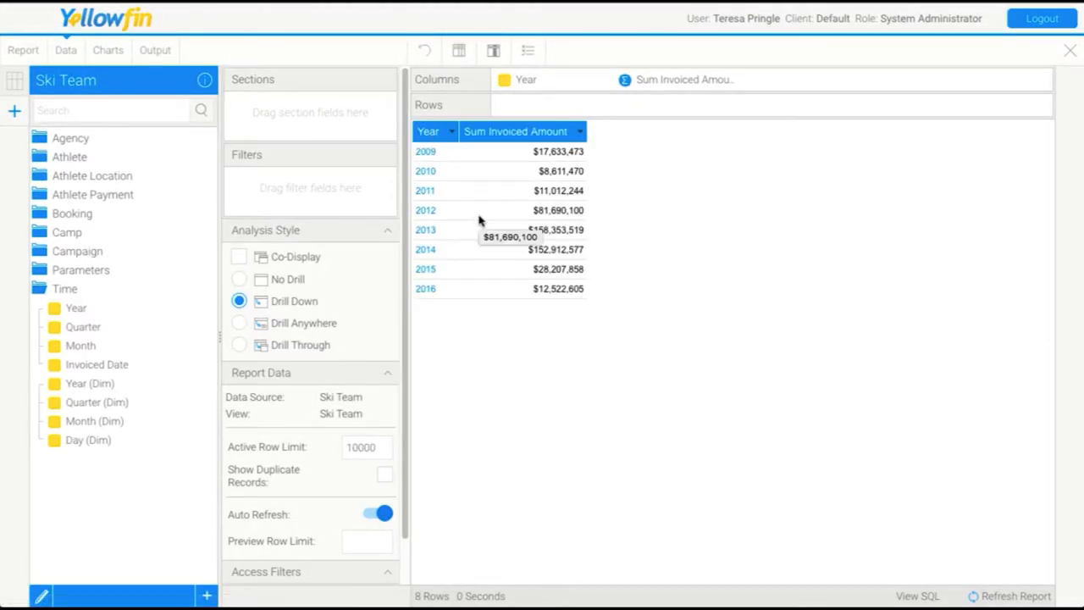
pyautogui.moveTo(342, 322)
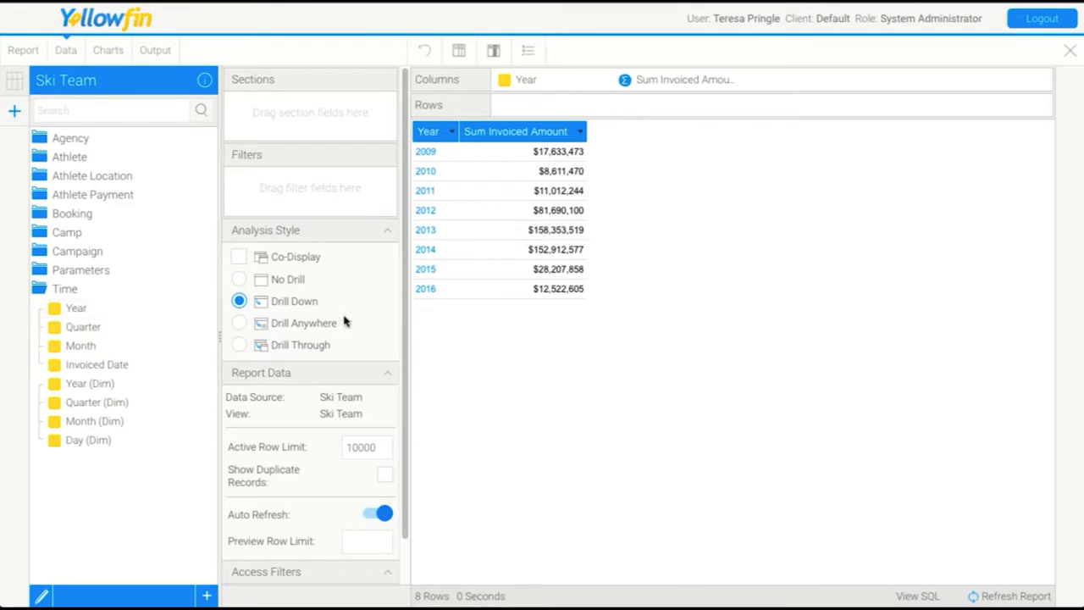
pyautogui.moveTo(455, 288)
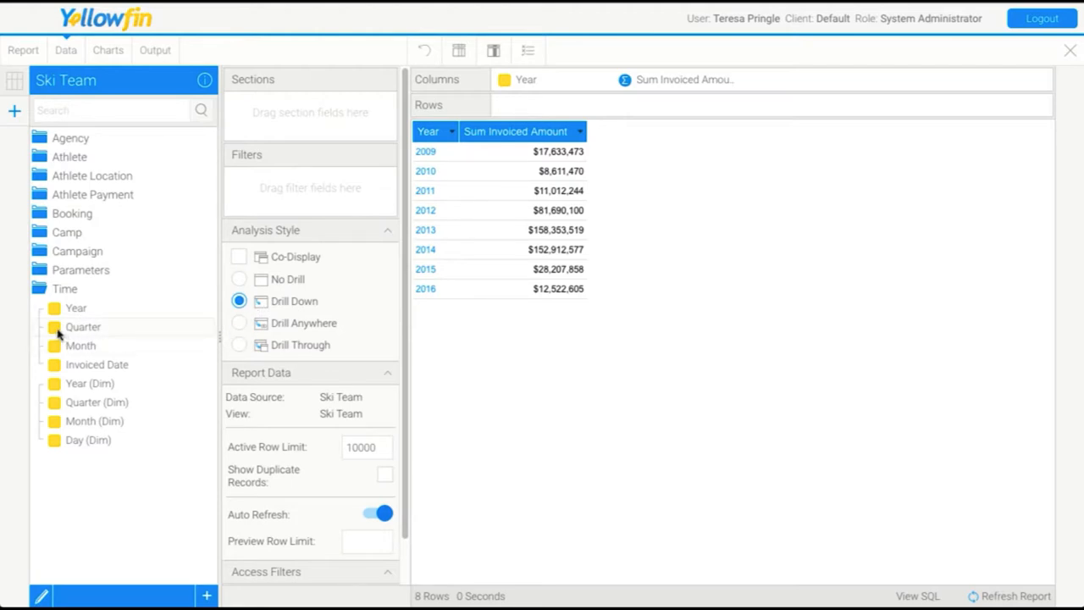
# Set the report to No Drill, add Quarter beside Year, then delete it again
pyautogui.moveTo(83, 327); pyautogui.dragTo(484, 249)
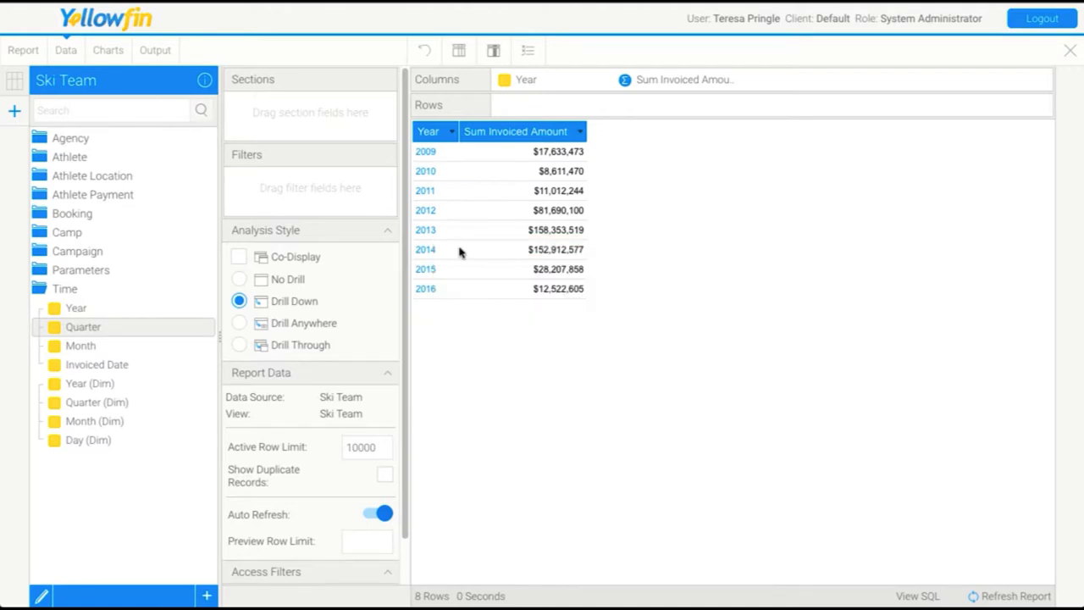
pyautogui.moveTo(433, 297)
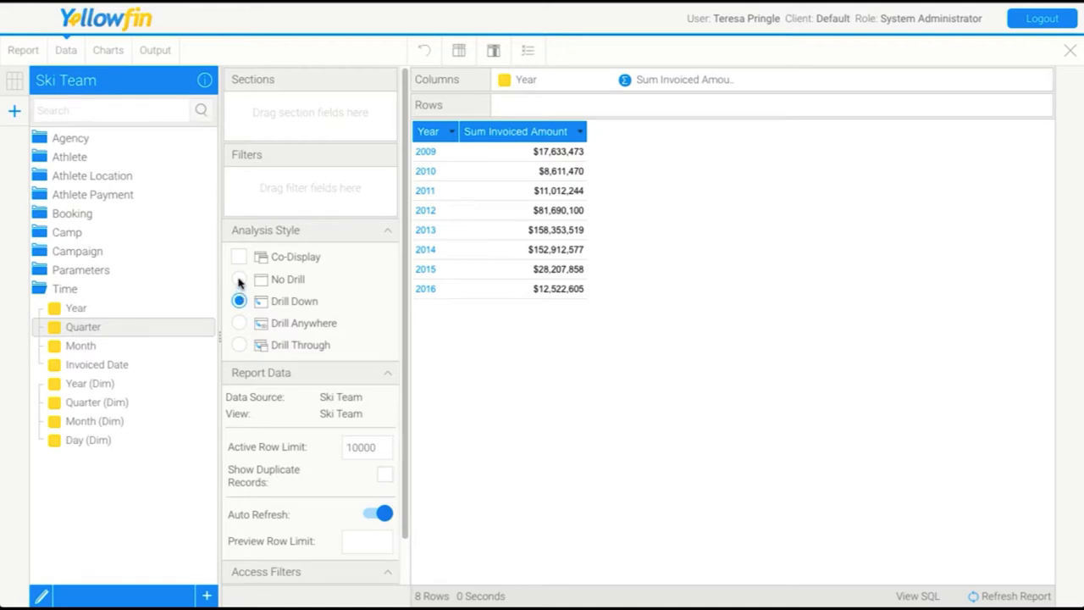
pyautogui.click(238, 278)
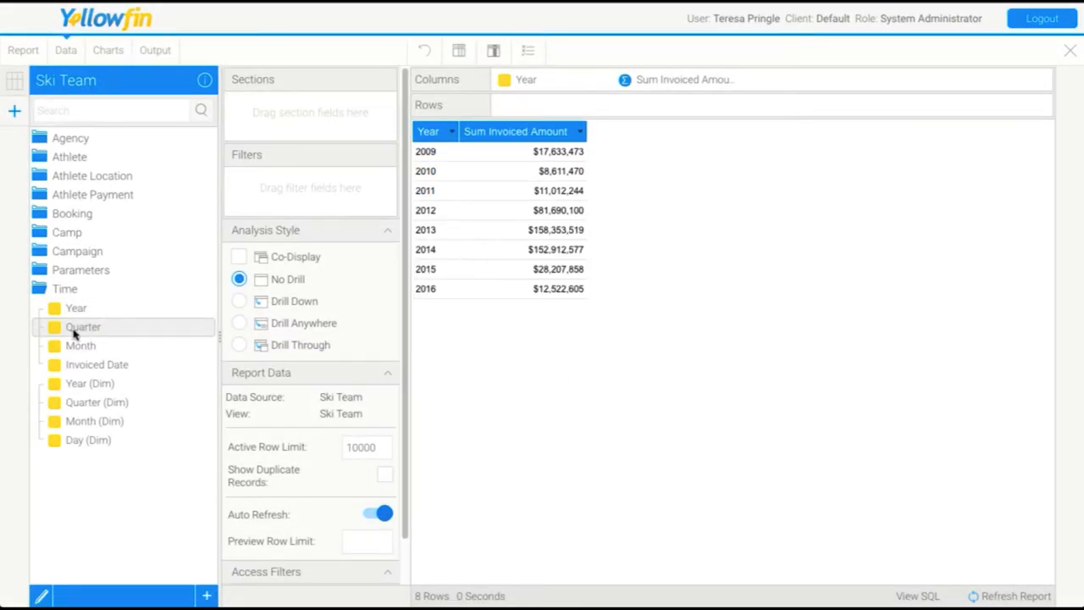
pyautogui.moveTo(83, 327); pyautogui.dragTo(643, 79)
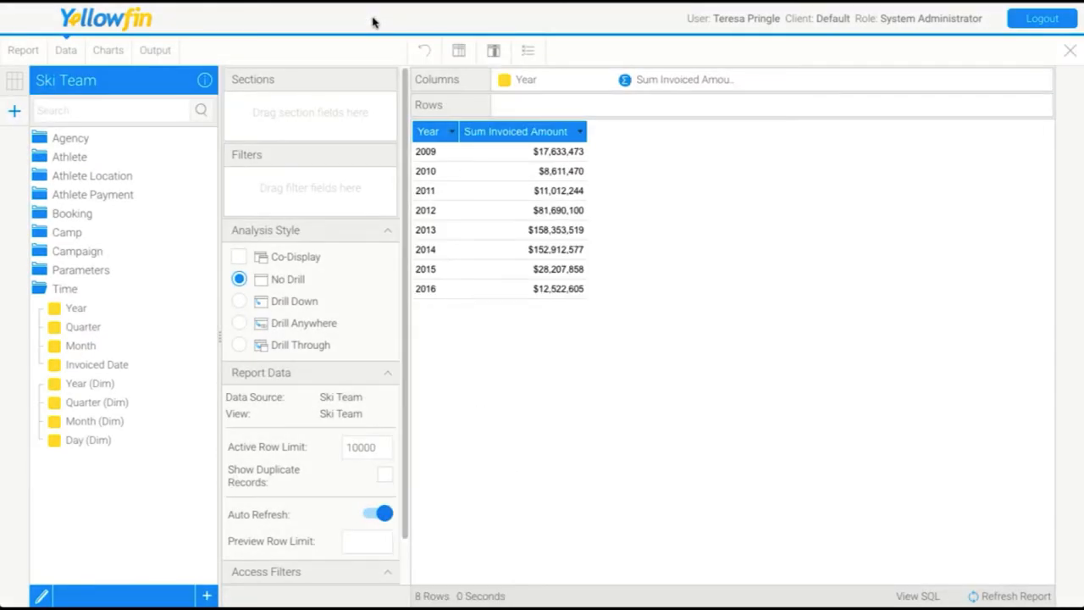
pyautogui.moveTo(83, 325); pyautogui.dragTo(457, 251)
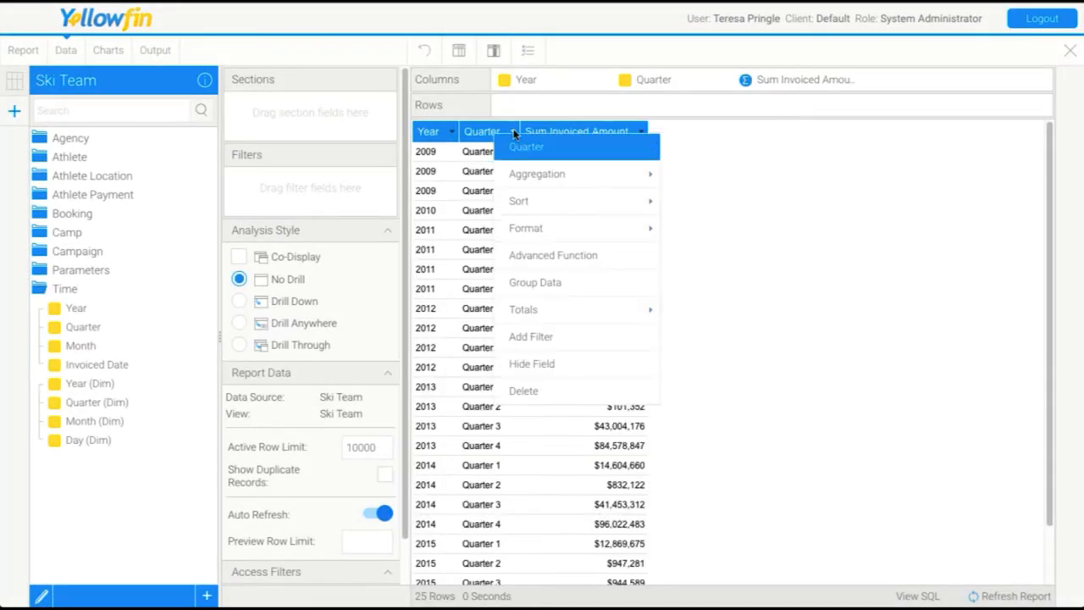
pyautogui.moveTo(525, 389)
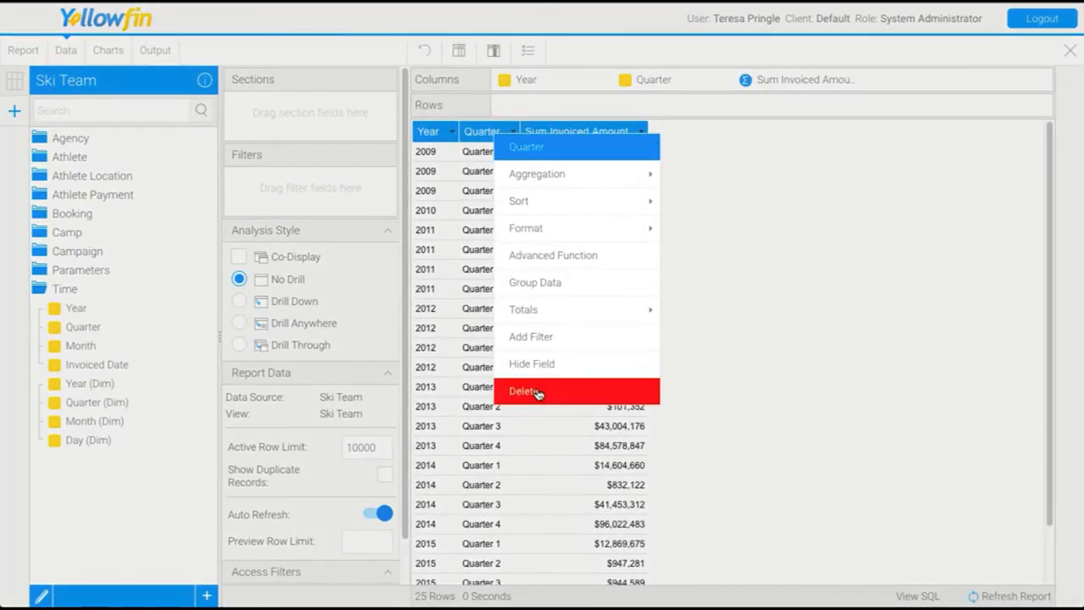
pyautogui.click(523, 391)
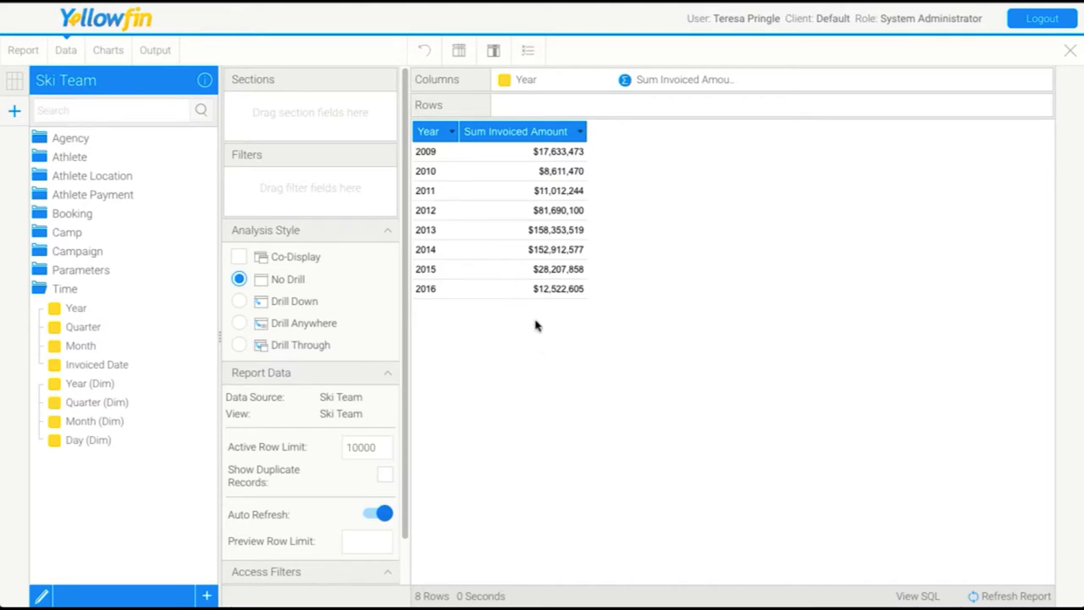
pyautogui.moveTo(552, 318)
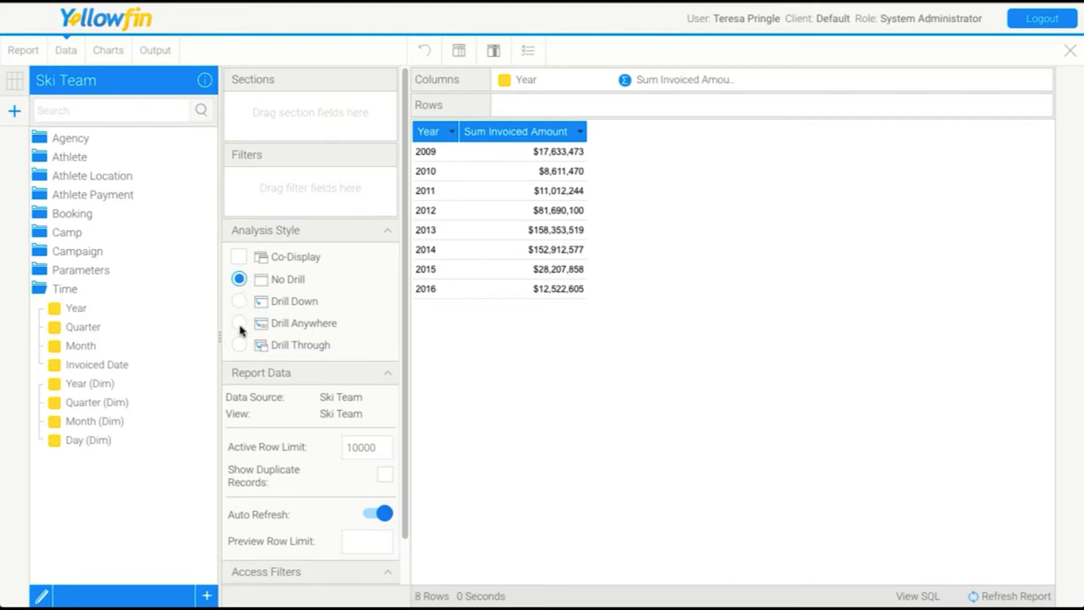
pyautogui.click(239, 322)
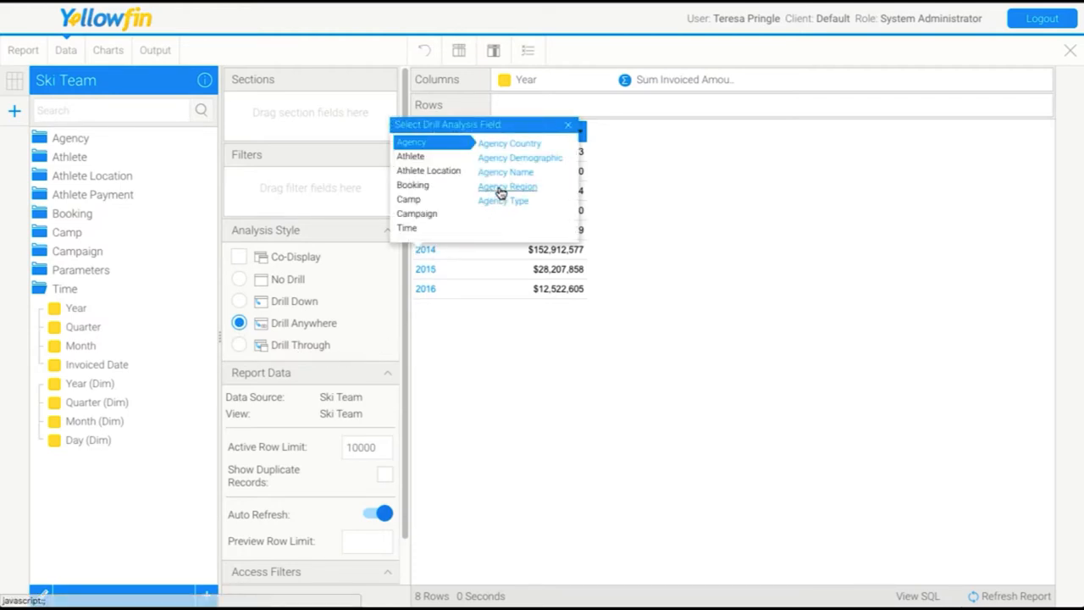
pyautogui.click(505, 173)
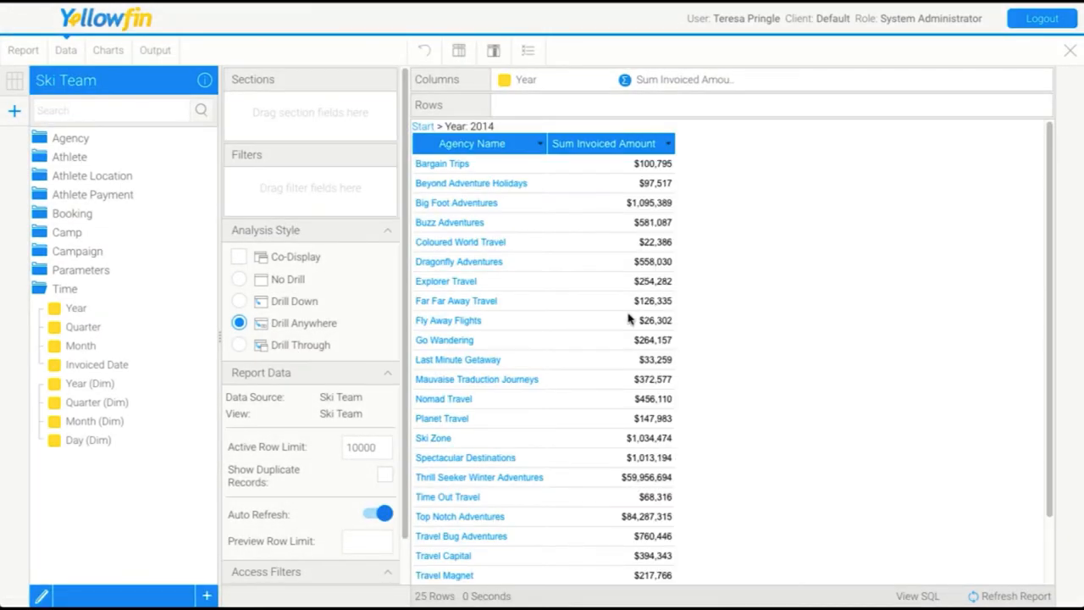
pyautogui.click(423, 125)
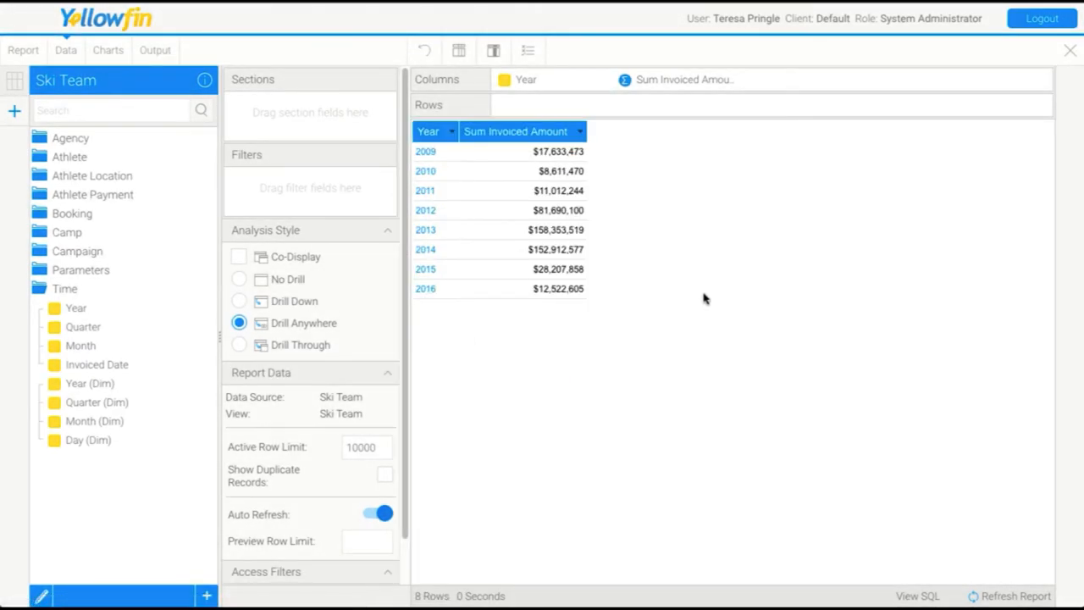
pyautogui.click(239, 278)
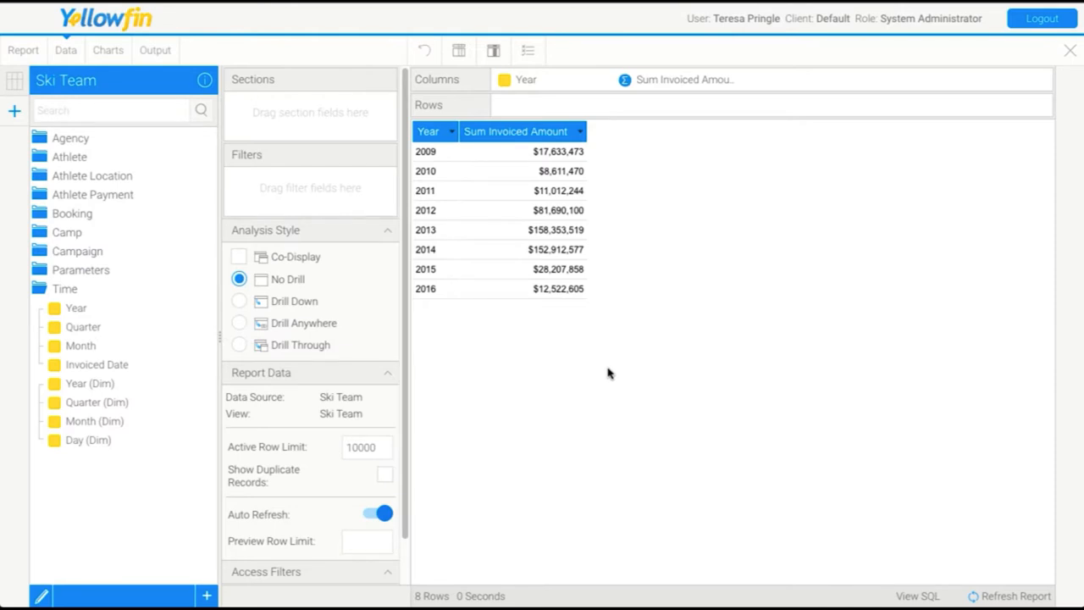
pyautogui.moveTo(380, 354)
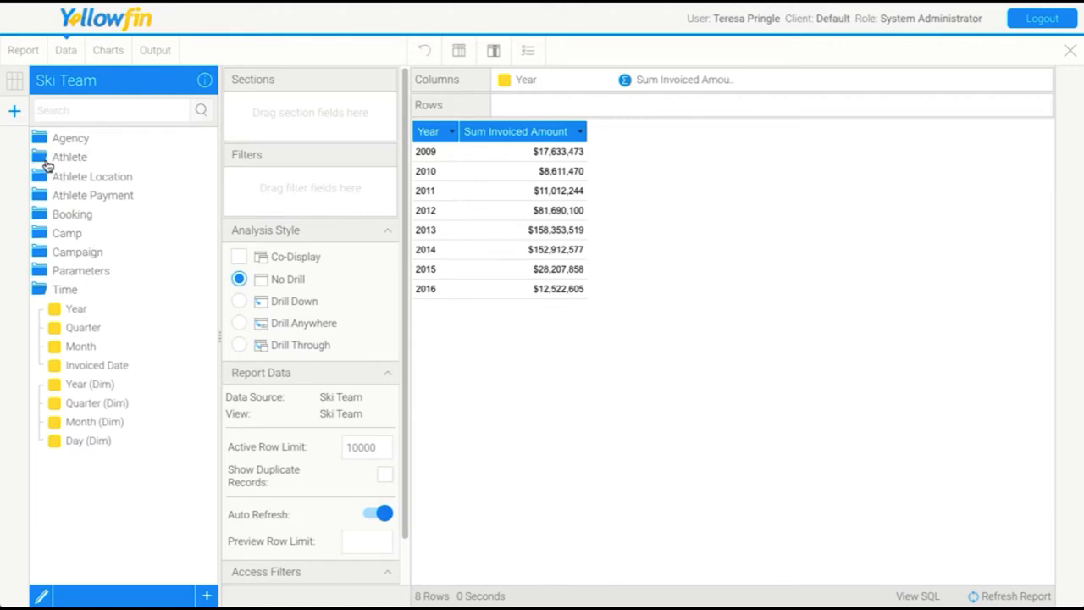
pyautogui.click(41, 156)
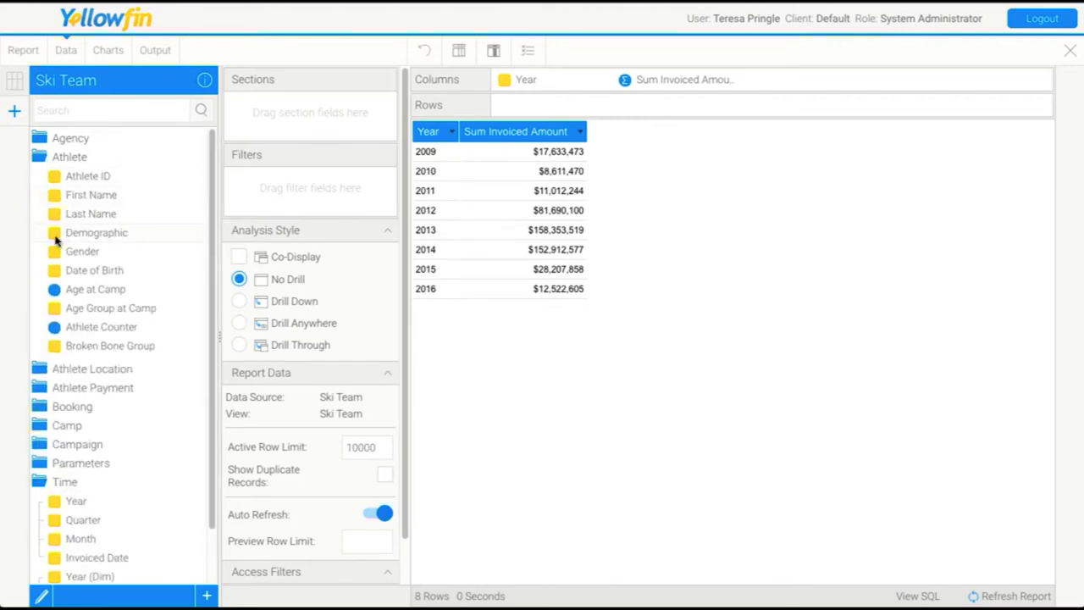
pyautogui.moveTo(94, 232); pyautogui.dragTo(325, 179)
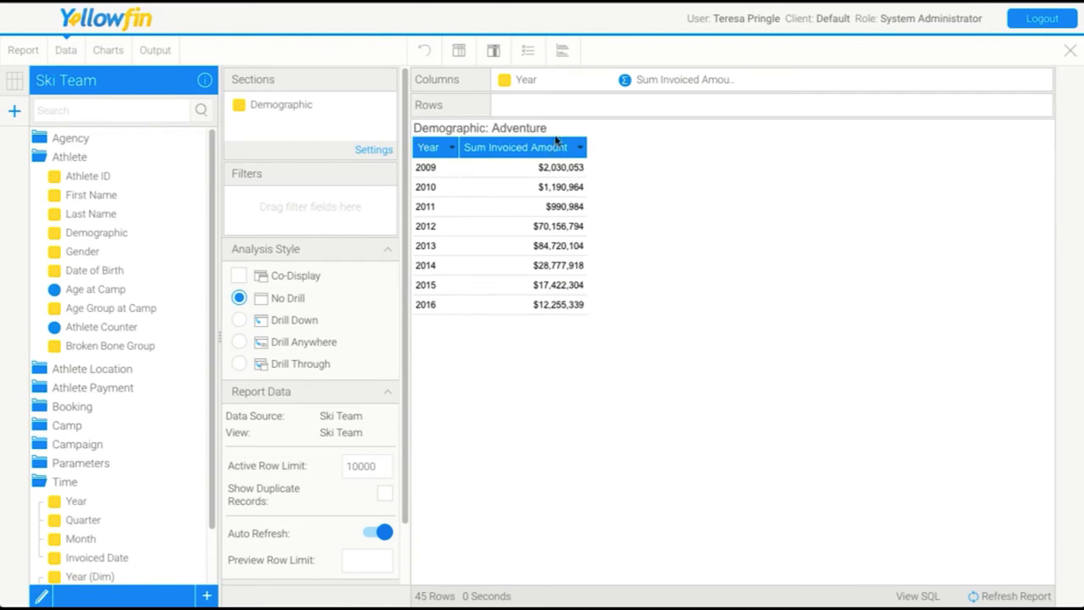
pyautogui.moveTo(427, 122)
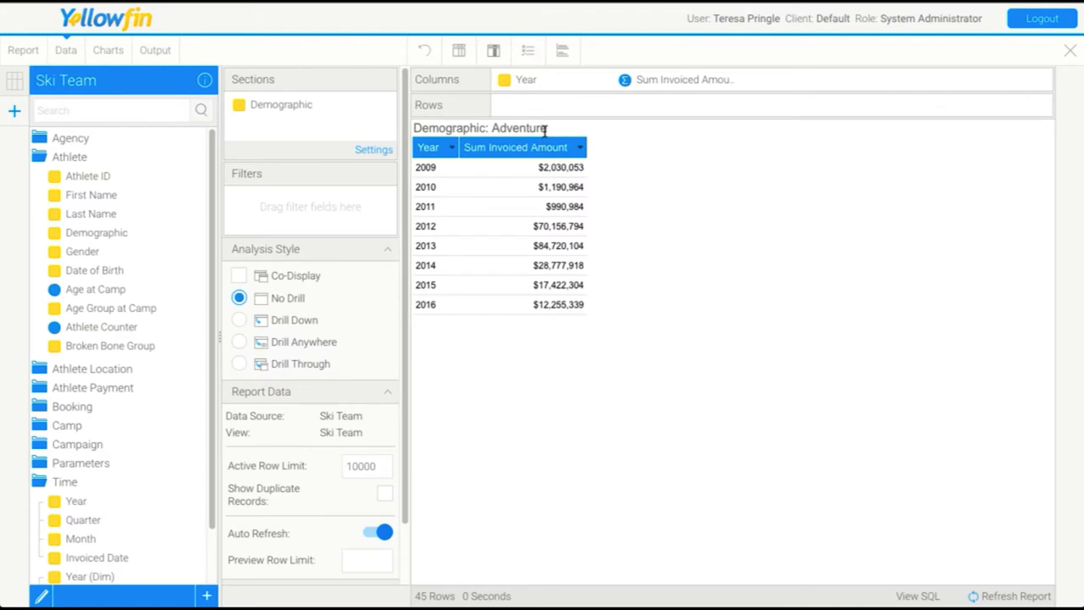
pyautogui.moveTo(305, 205)
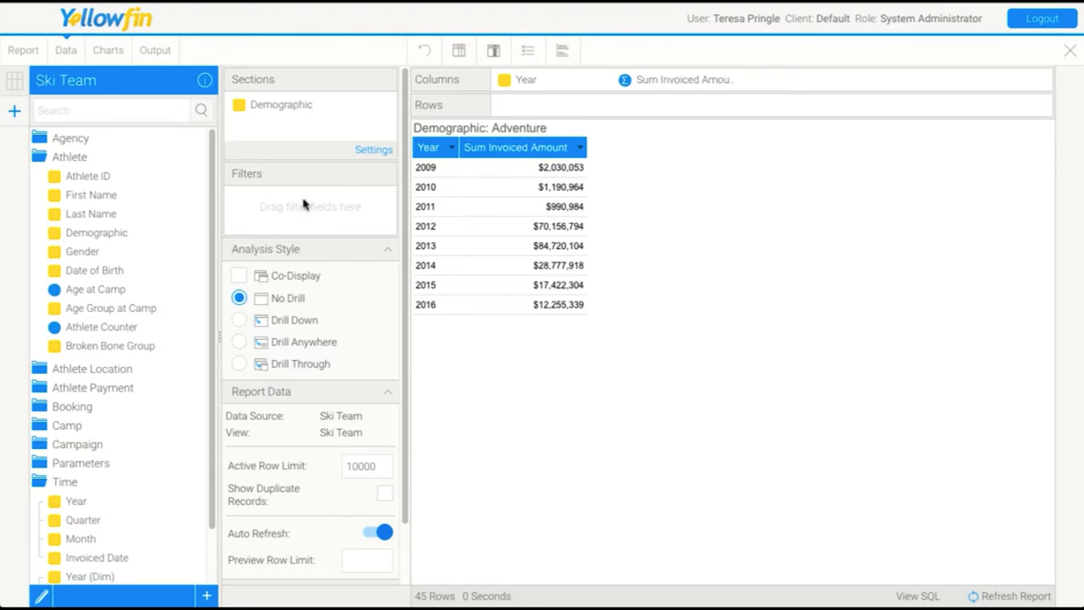
pyautogui.moveTo(59, 42)
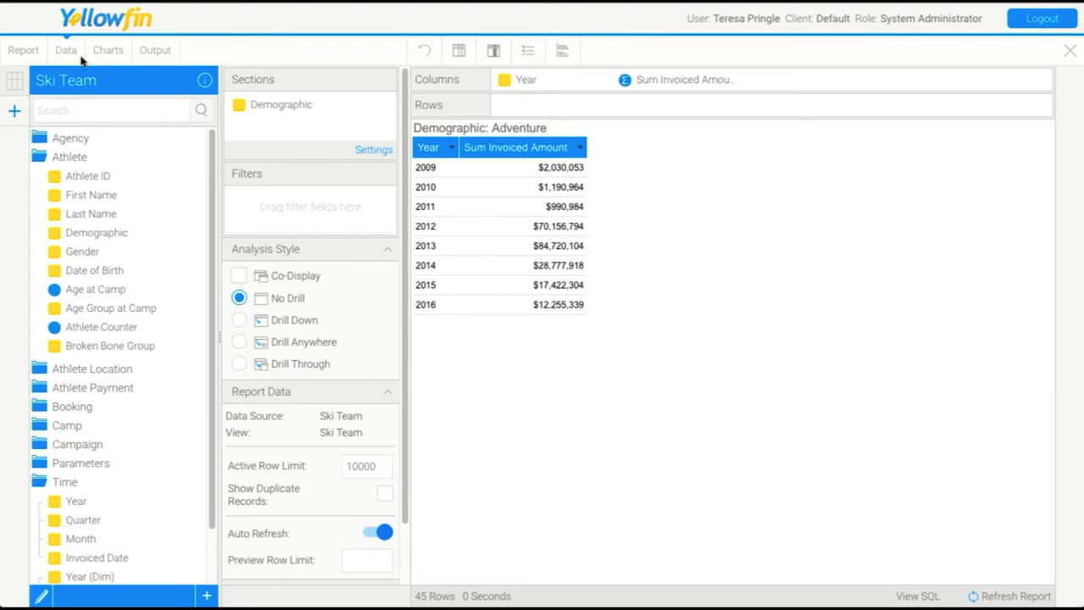
pyautogui.moveTo(616, 430)
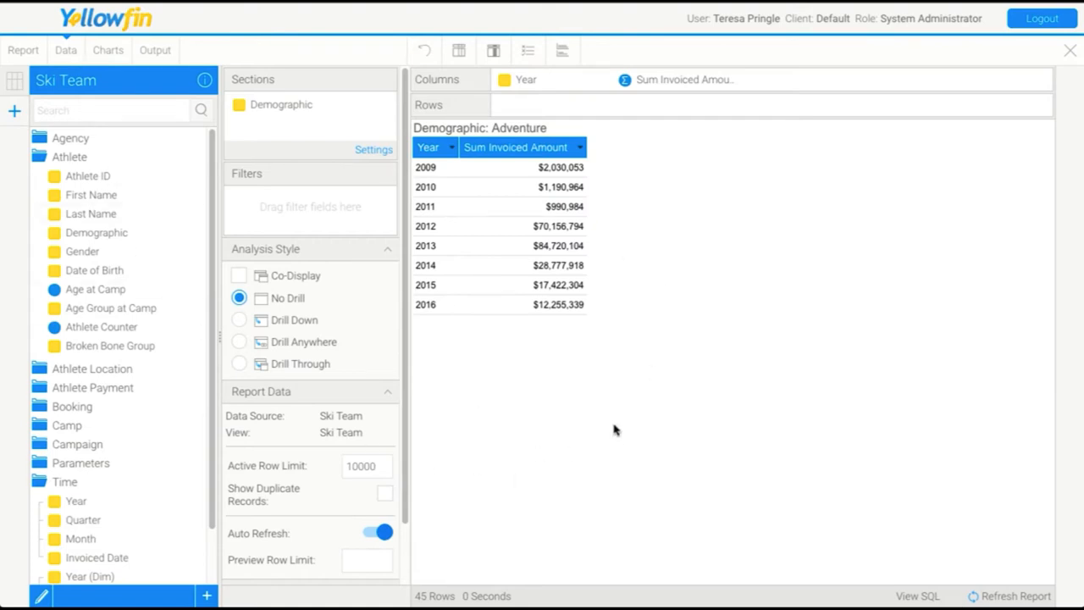
pyautogui.moveTo(660, 308)
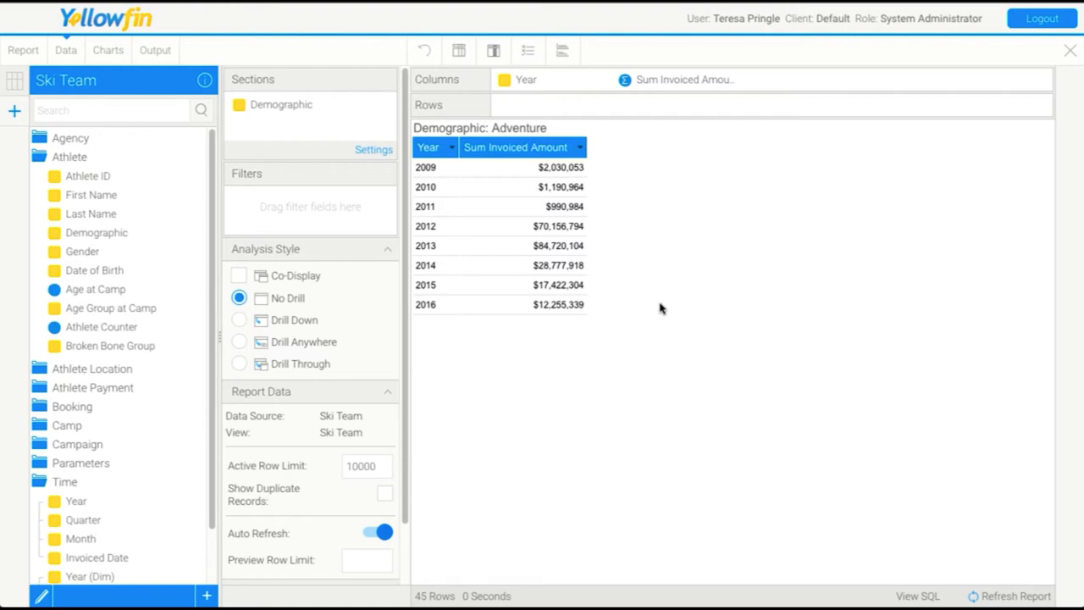
pyautogui.moveTo(651, 306)
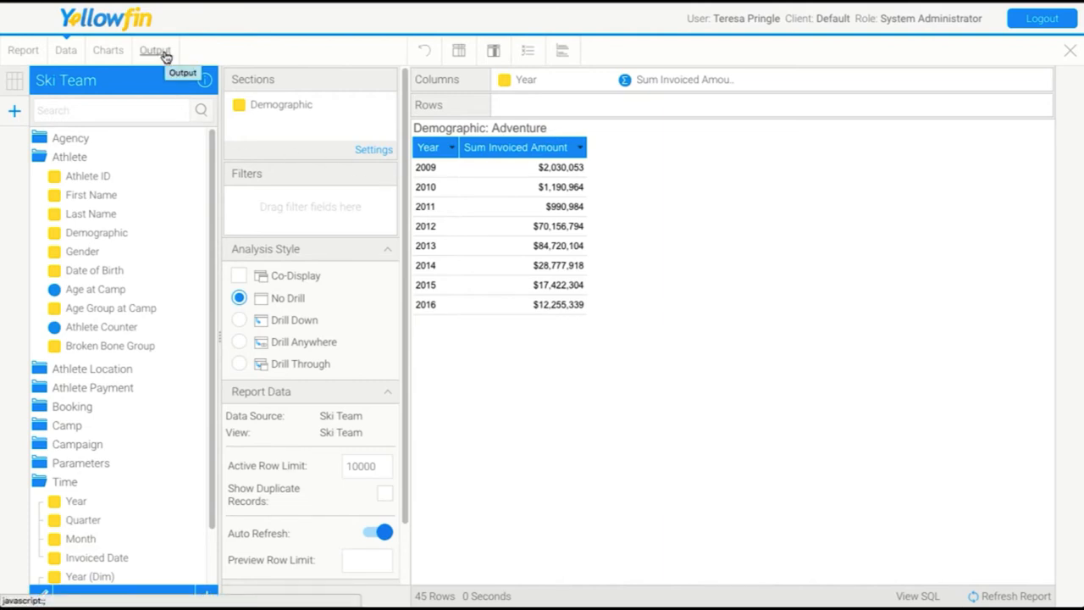
pyautogui.moveTo(108, 51)
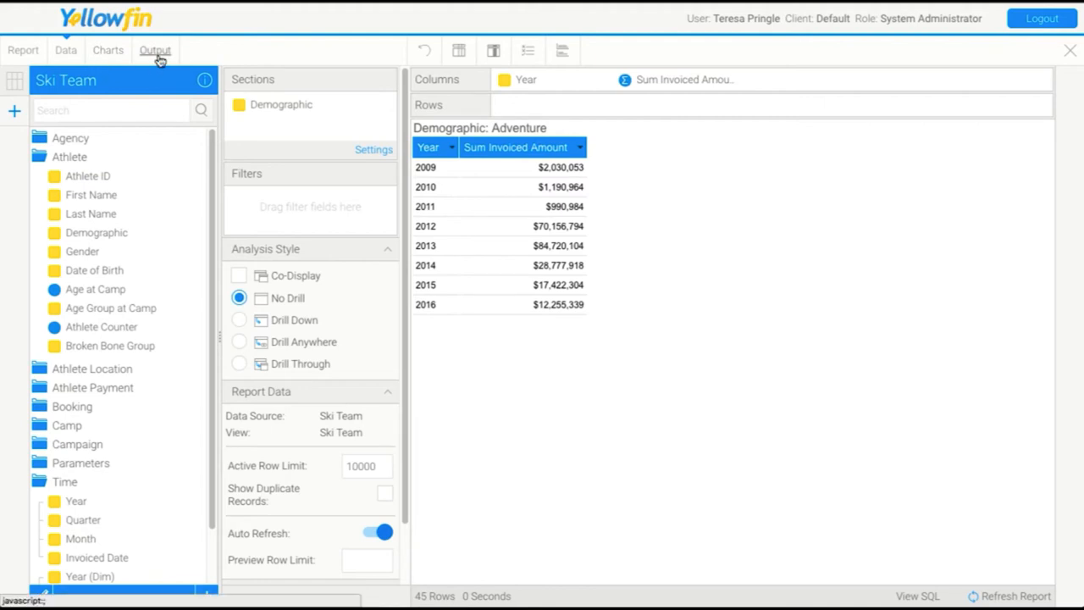
# View the draft output and scroll through the Demographic sections' yearly totals
pyautogui.click(155, 51)
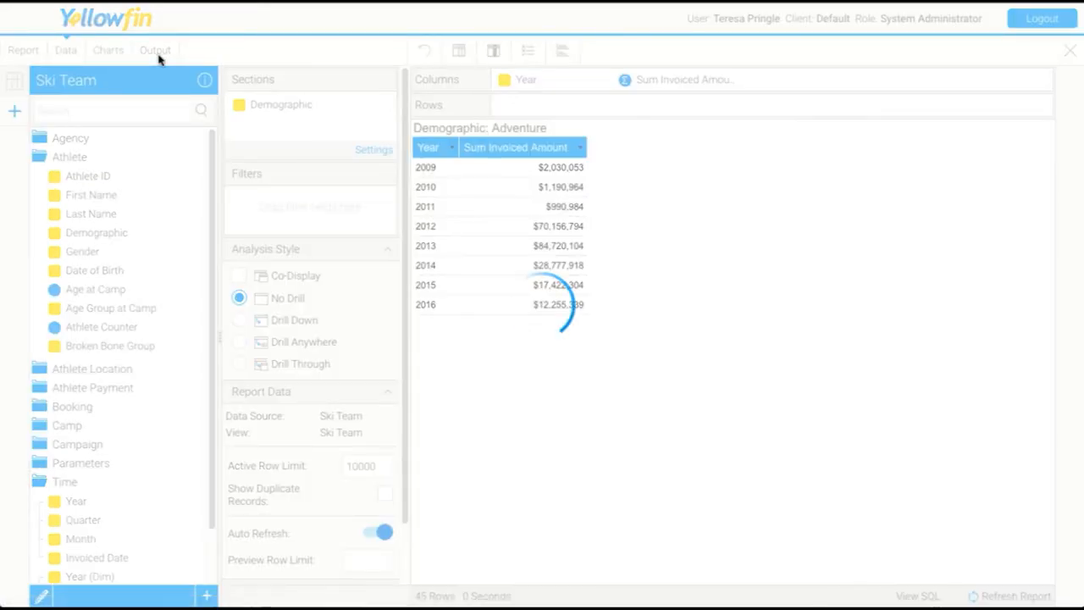
pyautogui.click(155, 51)
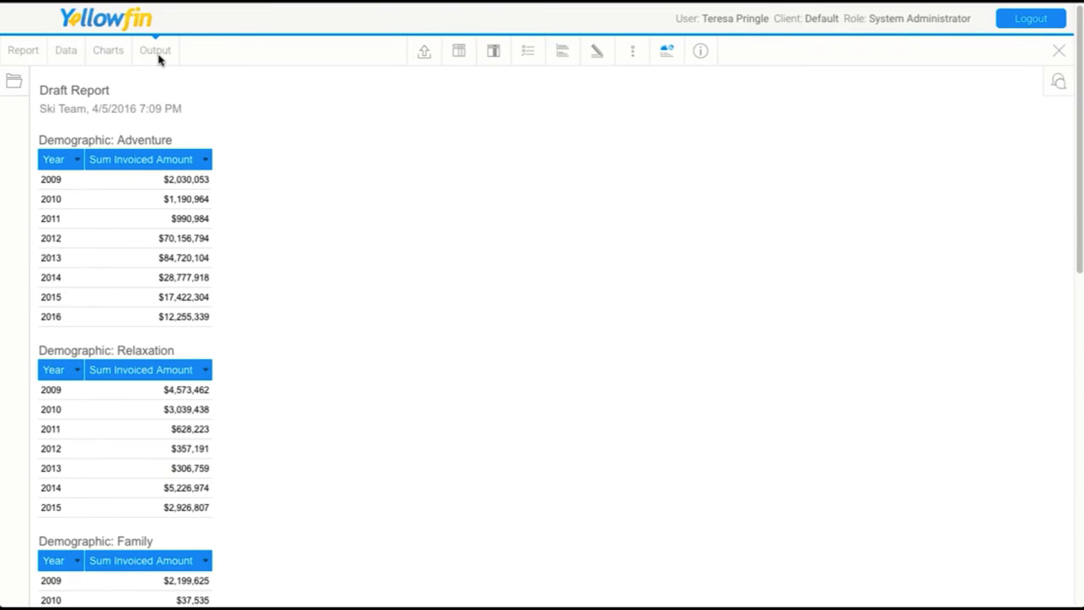
pyautogui.scroll(-3)
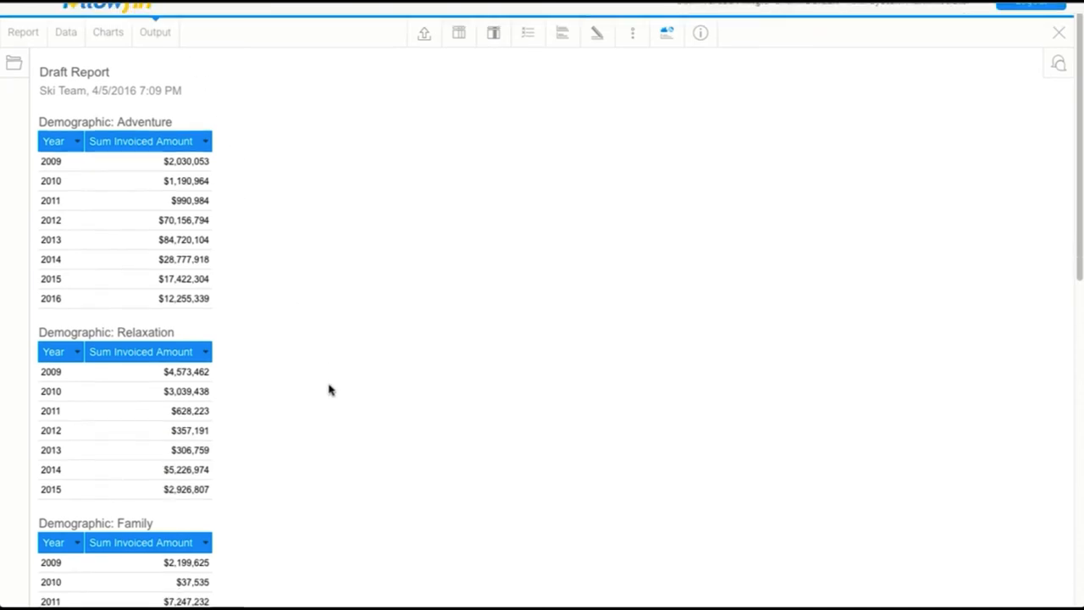
pyautogui.scroll(-3)
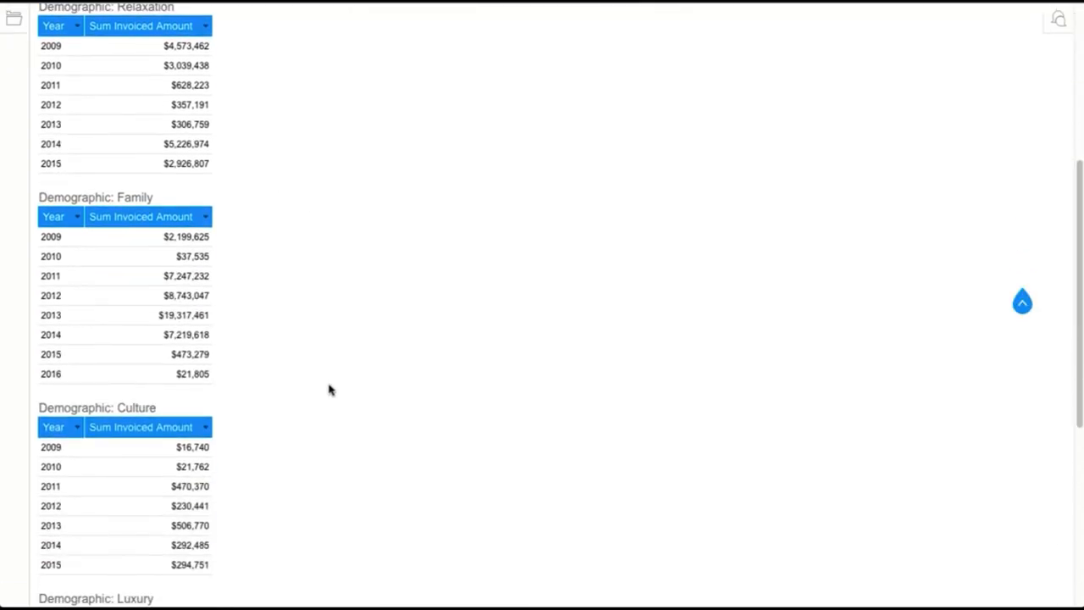
pyautogui.scroll(-3)
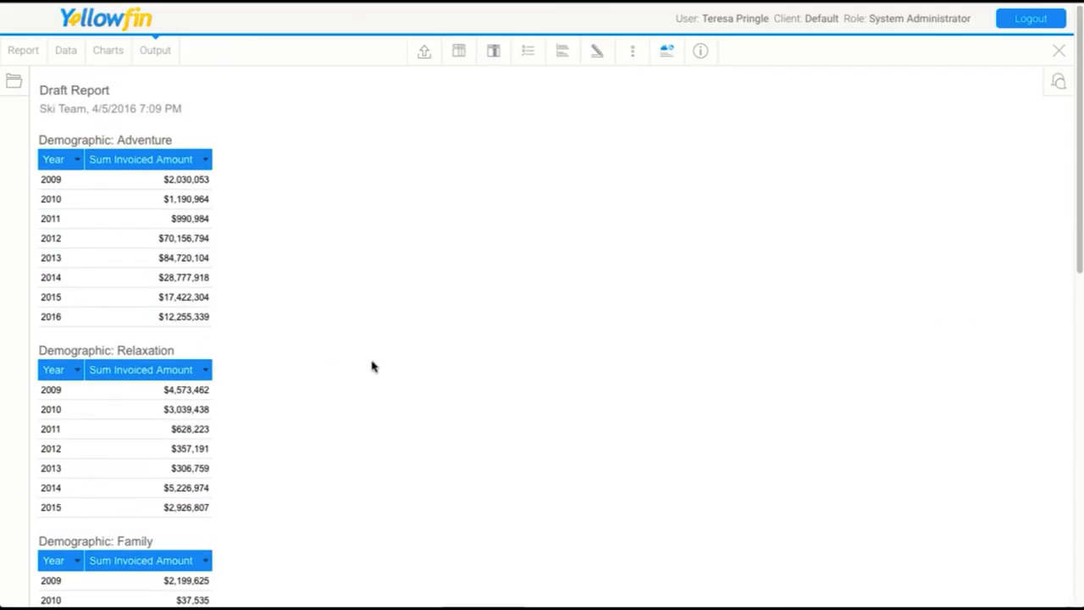
pyautogui.moveTo(576, 71)
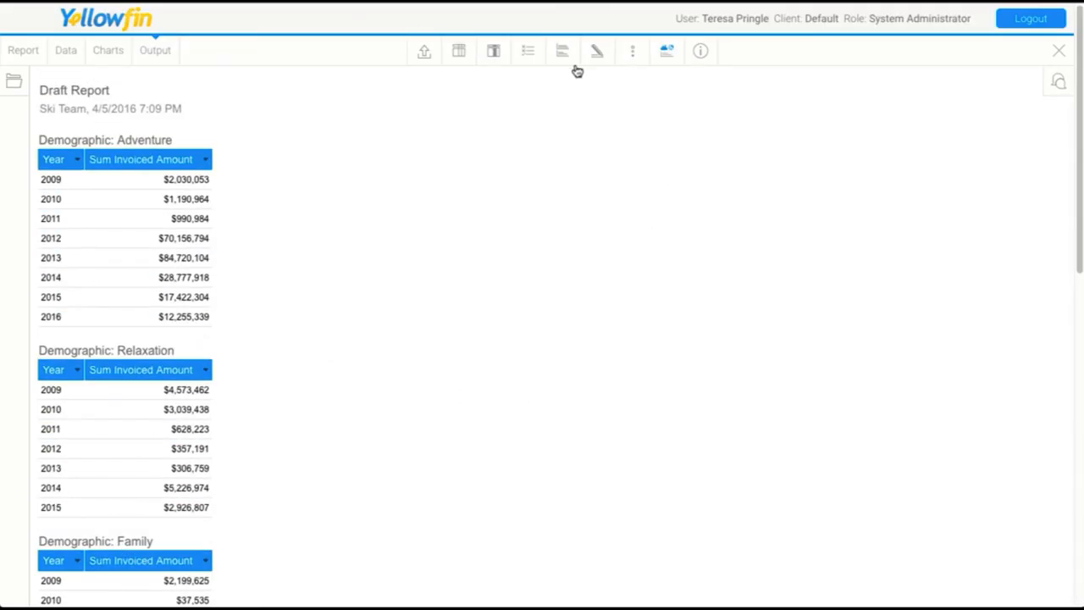
# Set the Demographic Section Style to Multiple Page, showing Adventure as page 1 of 6
pyautogui.click(563, 51)
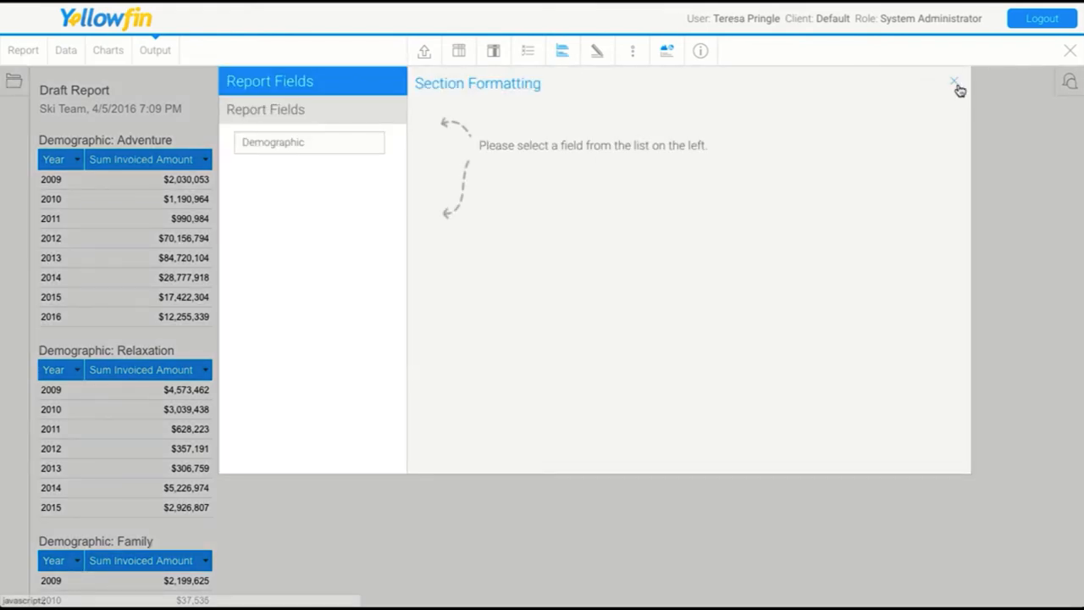
pyautogui.click(955, 81)
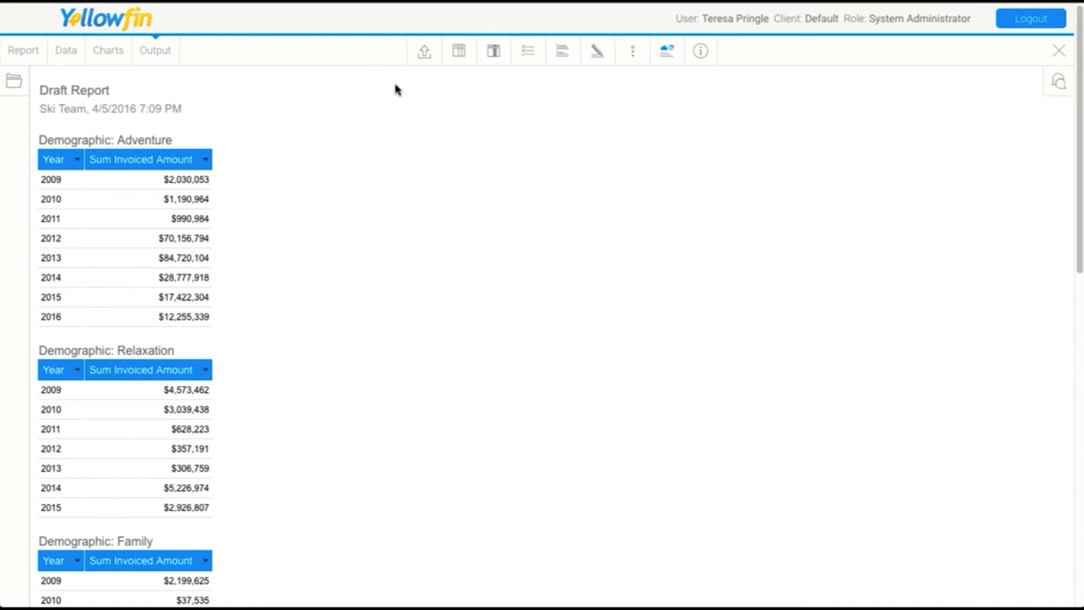
pyautogui.moveTo(423, 51)
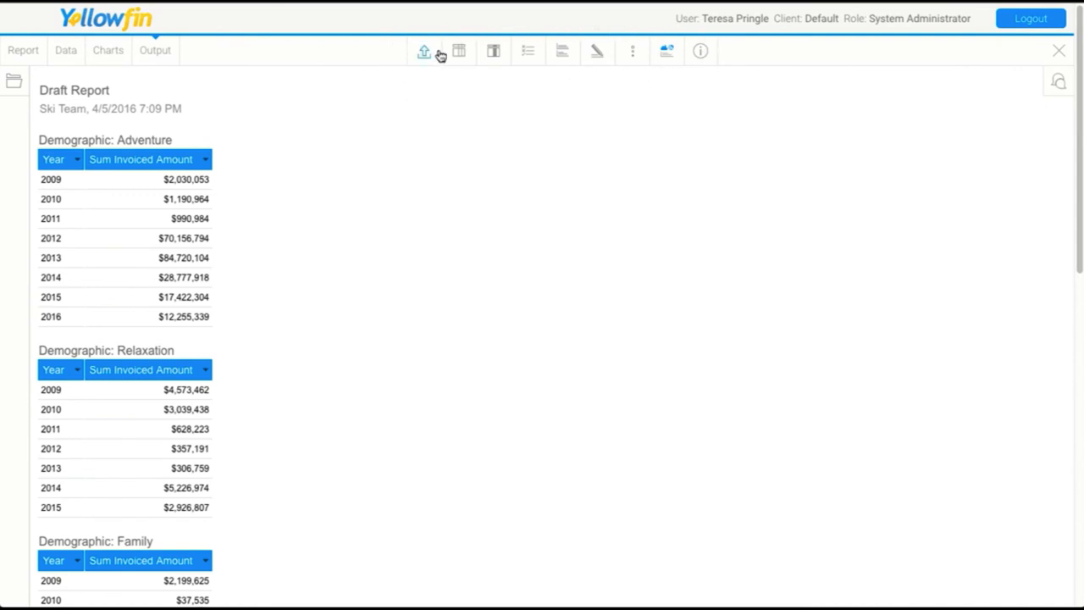
pyautogui.moveTo(561, 51)
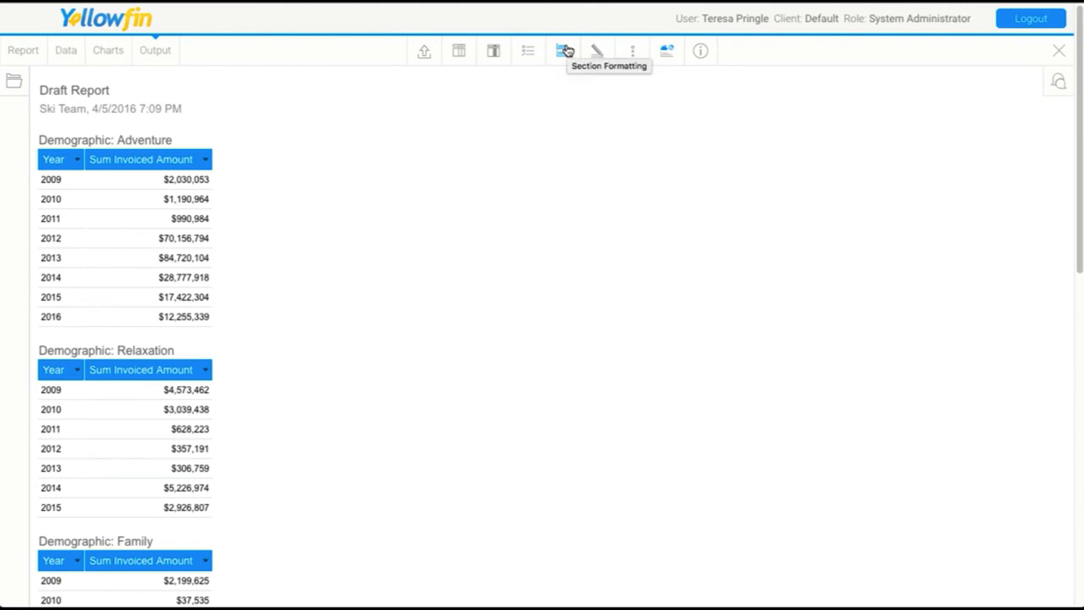
pyautogui.moveTo(493, 51)
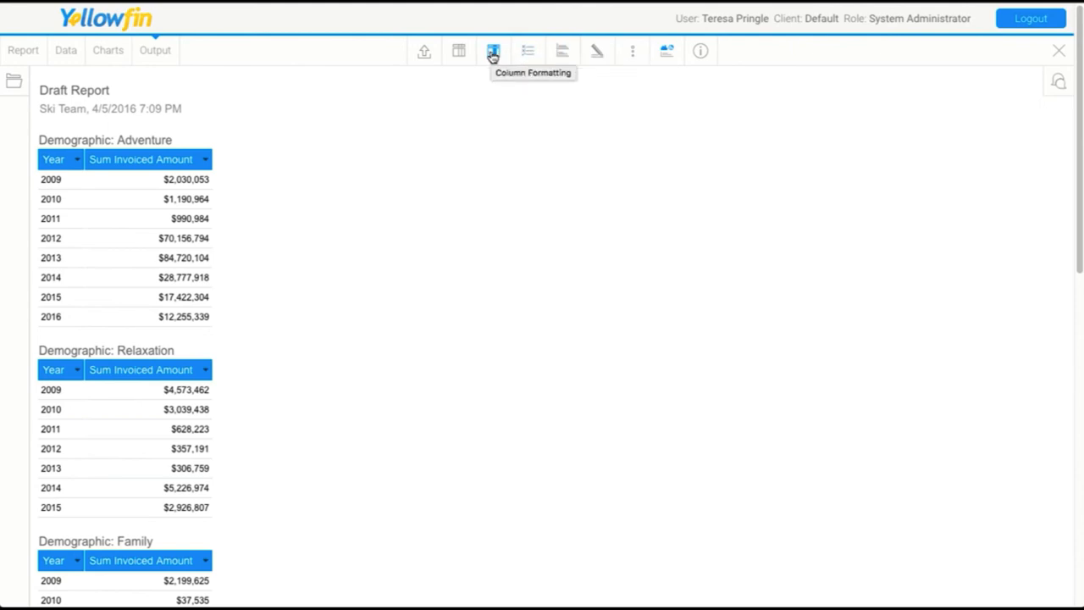
pyautogui.click(562, 50)
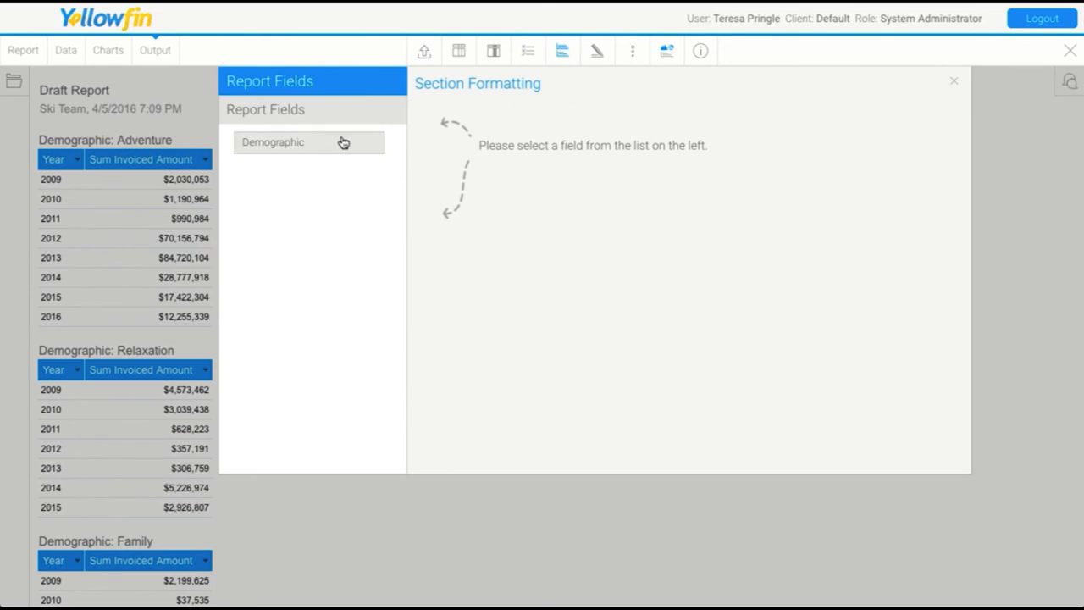
pyautogui.click(273, 142)
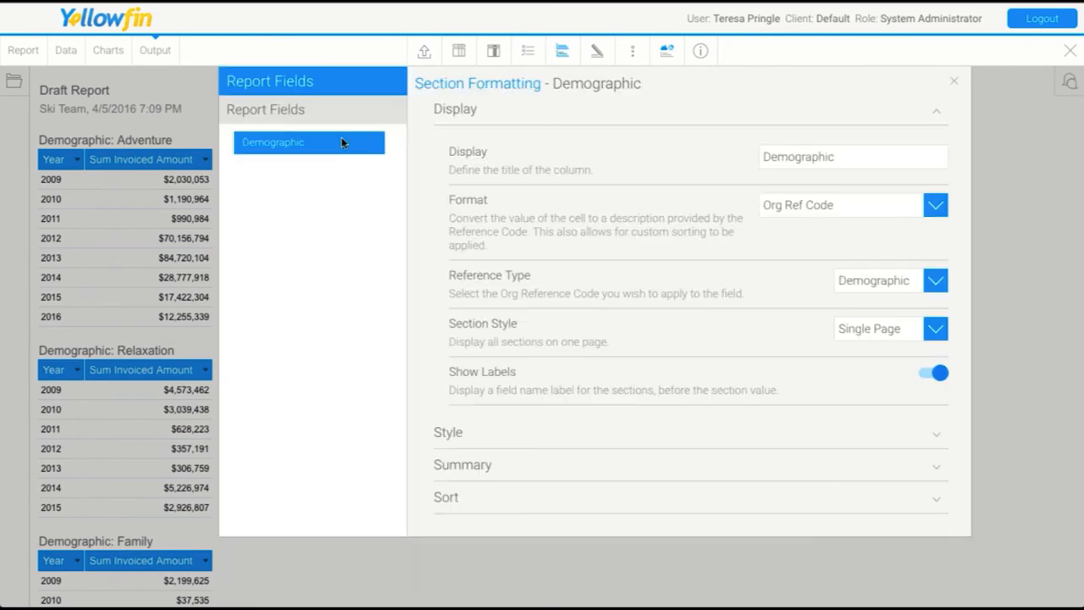
pyautogui.moveTo(637, 403)
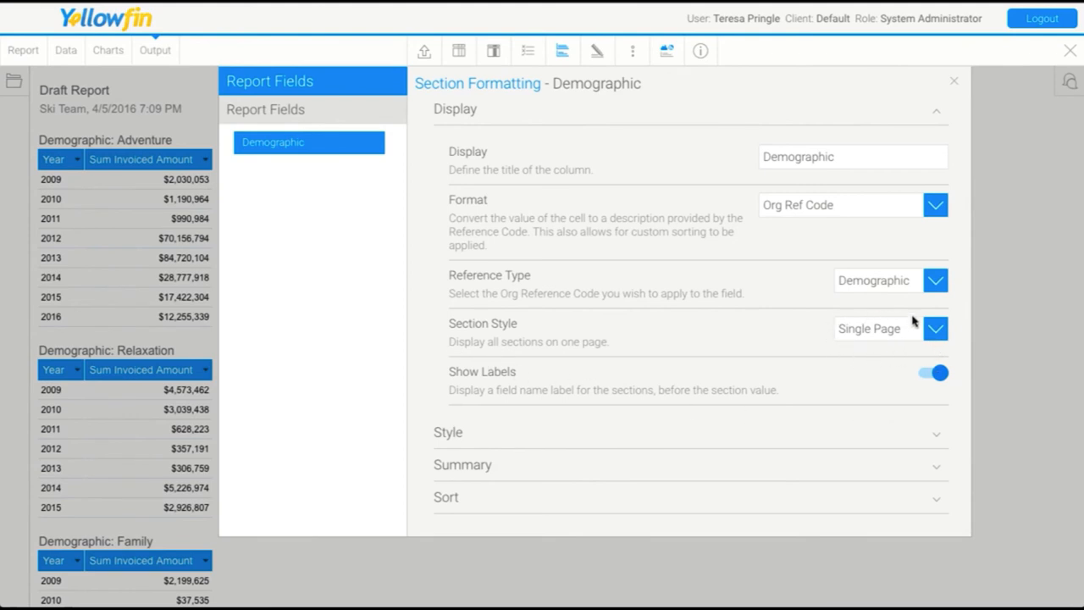
pyautogui.moveTo(173, 226)
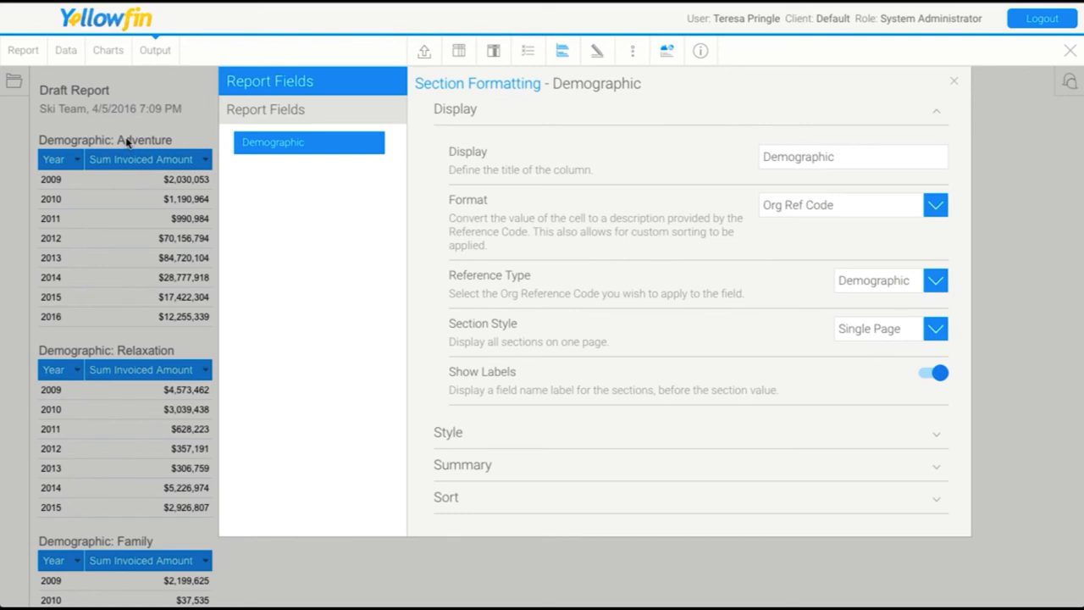
pyautogui.moveTo(867, 337)
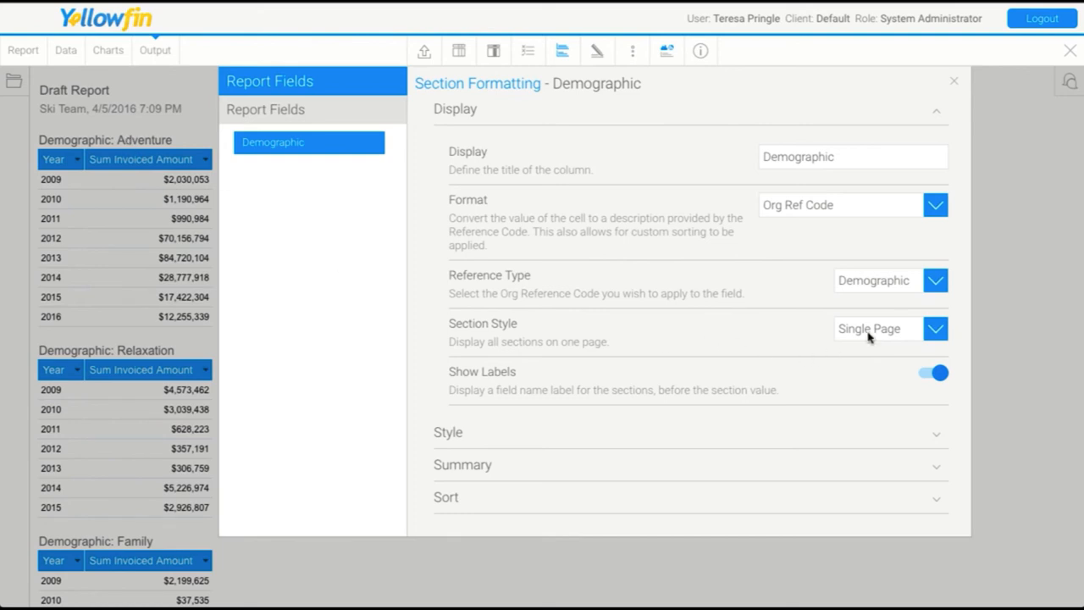
pyautogui.click(874, 329)
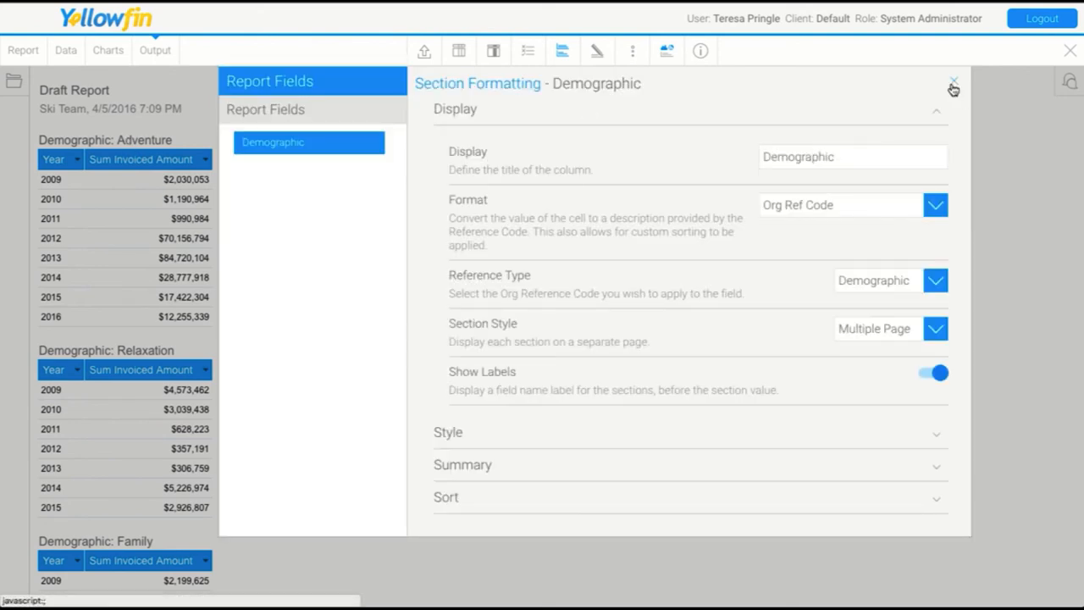
pyautogui.click(951, 88)
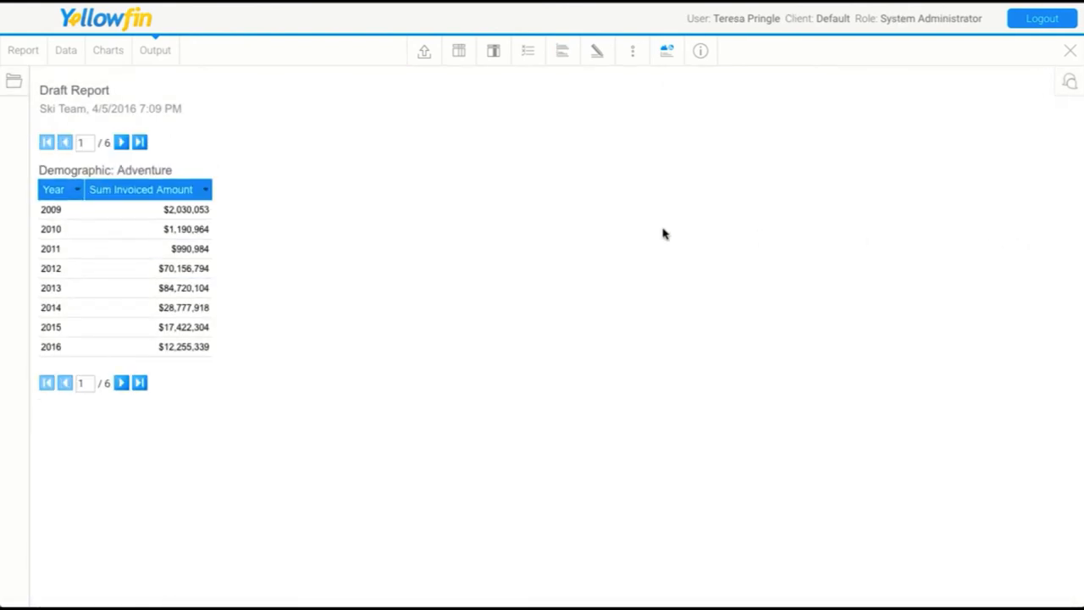
# Page forward through several Demographic section pages
pyautogui.click(122, 142)
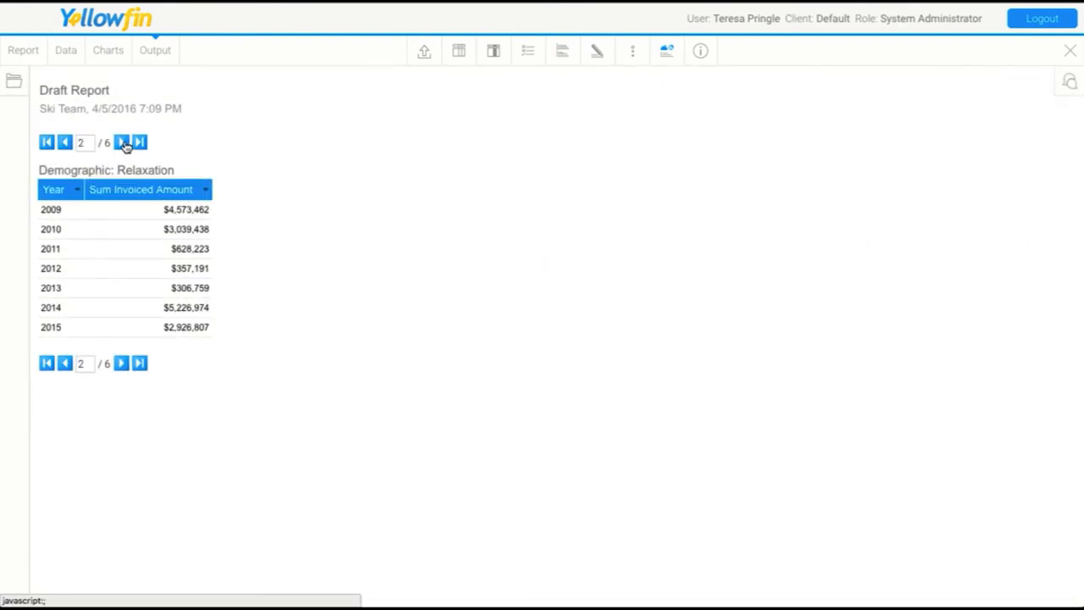
pyautogui.click(122, 142)
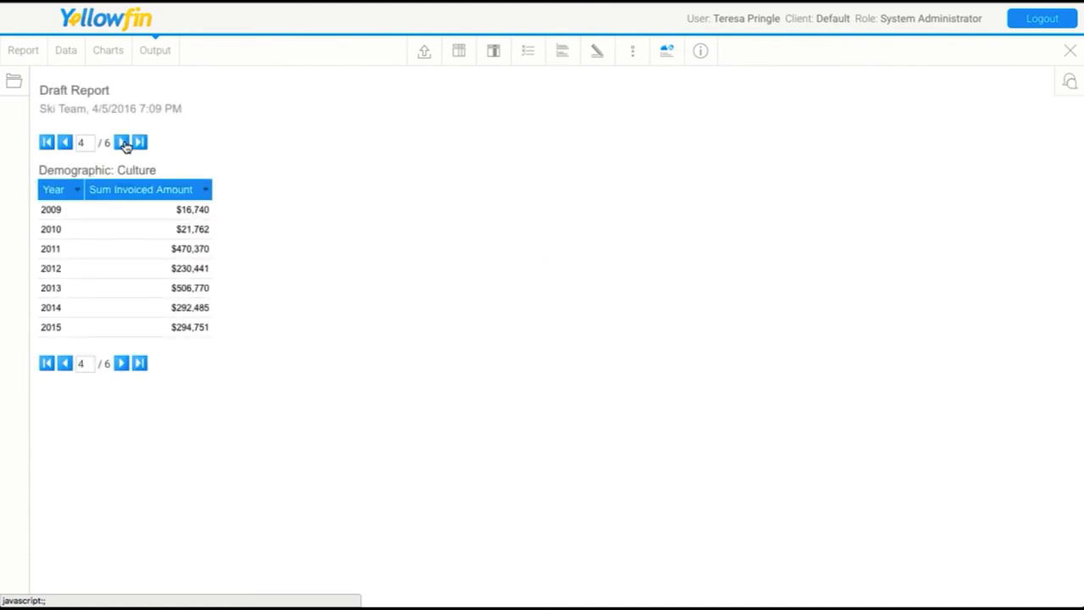
pyautogui.click(121, 142)
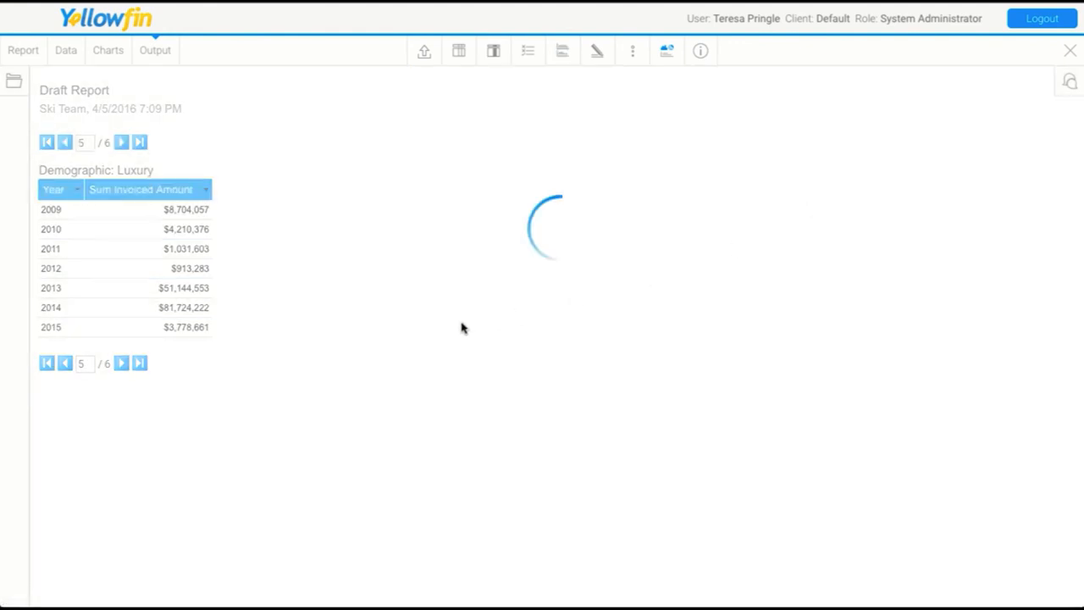
# With sections as tabs, view the Adventure and then Family yearly totals
pyautogui.click(65, 142)
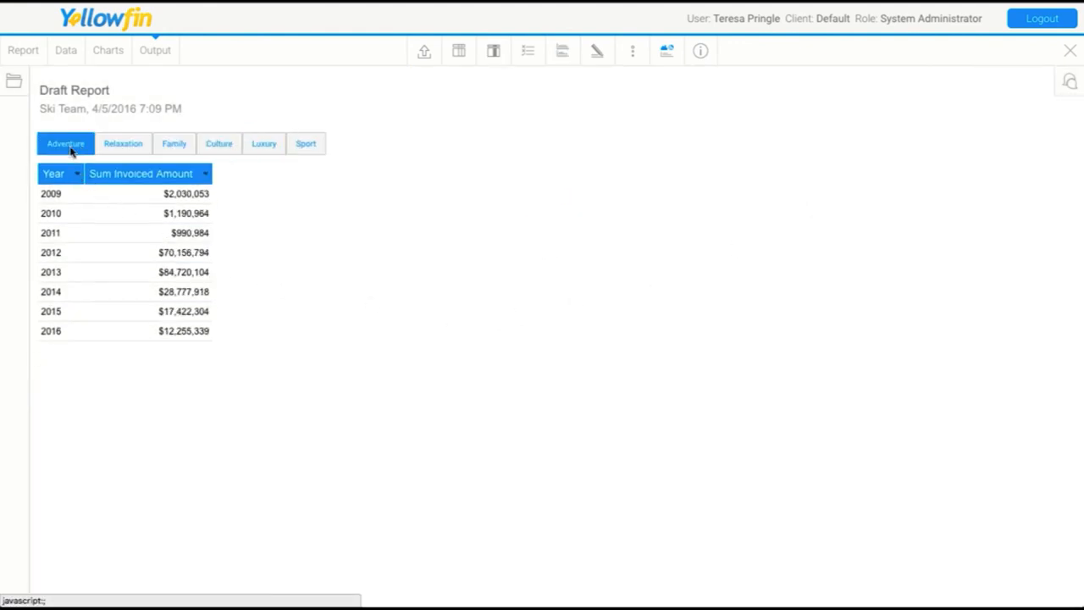
pyautogui.click(172, 142)
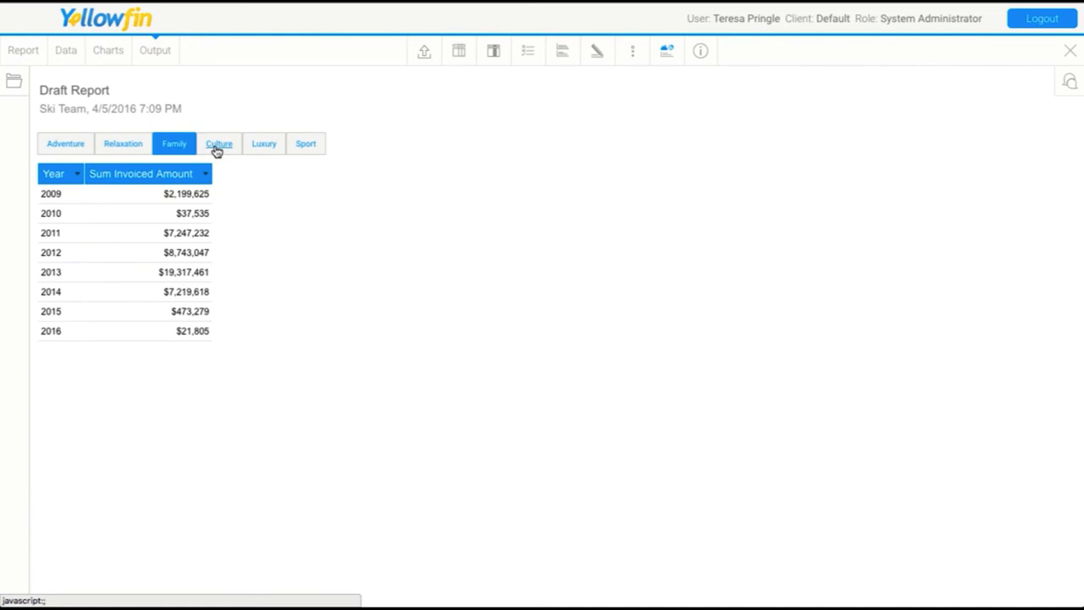